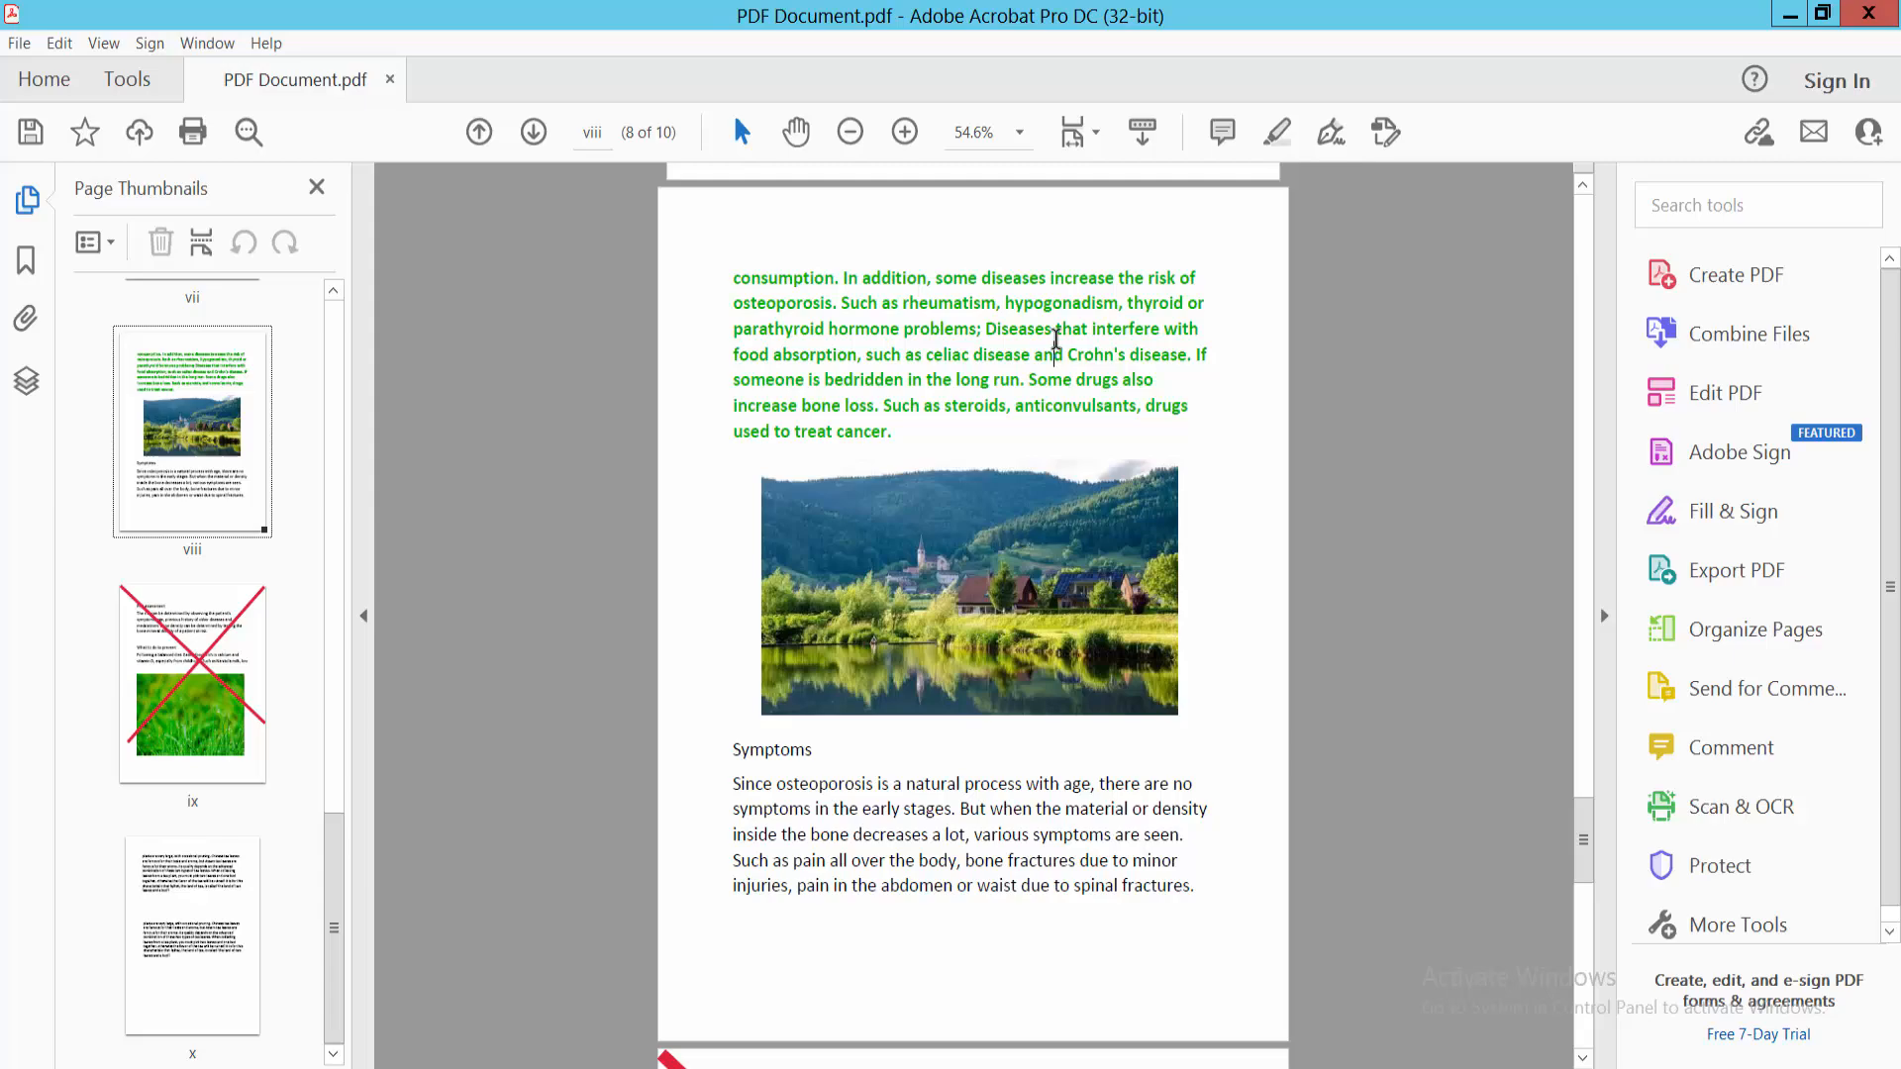
# - Open the Tools Center to reach the commenting and drawing tools
pyautogui.scroll(-3)
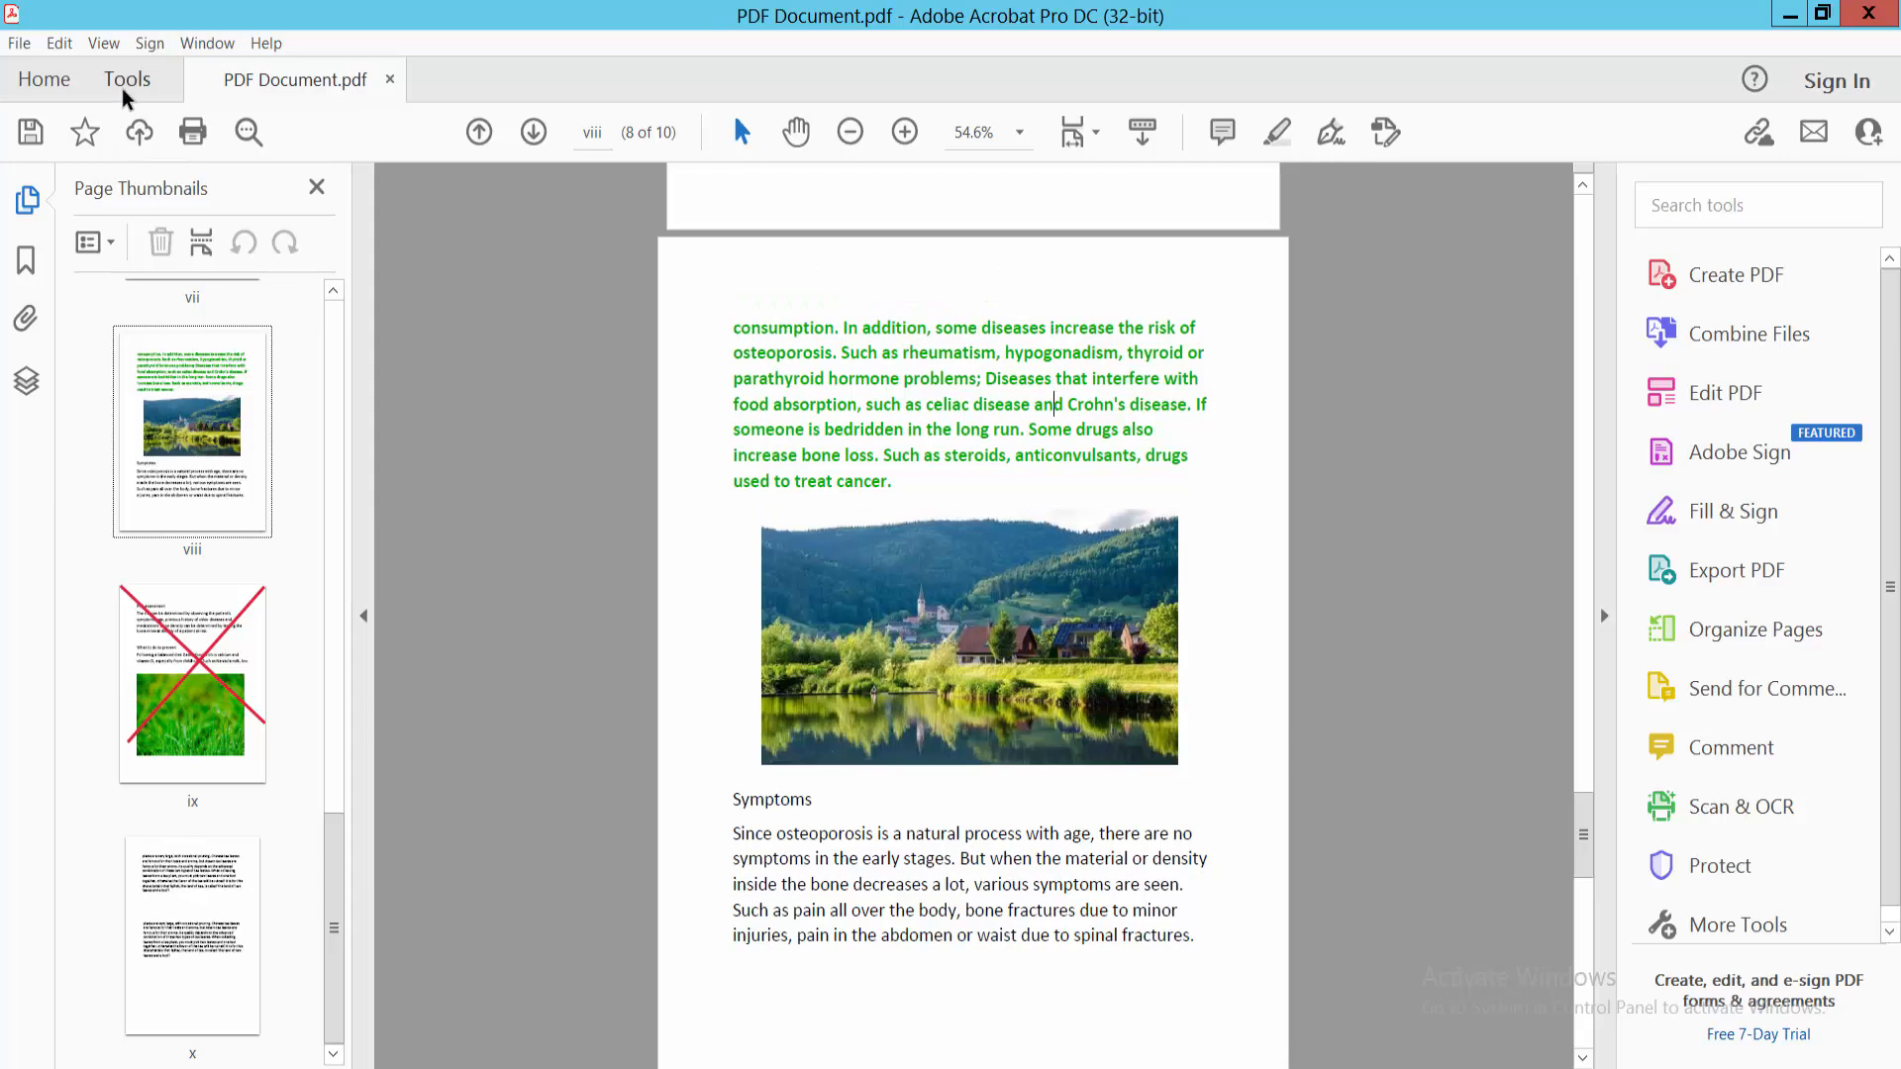
pyautogui.click(126, 79)
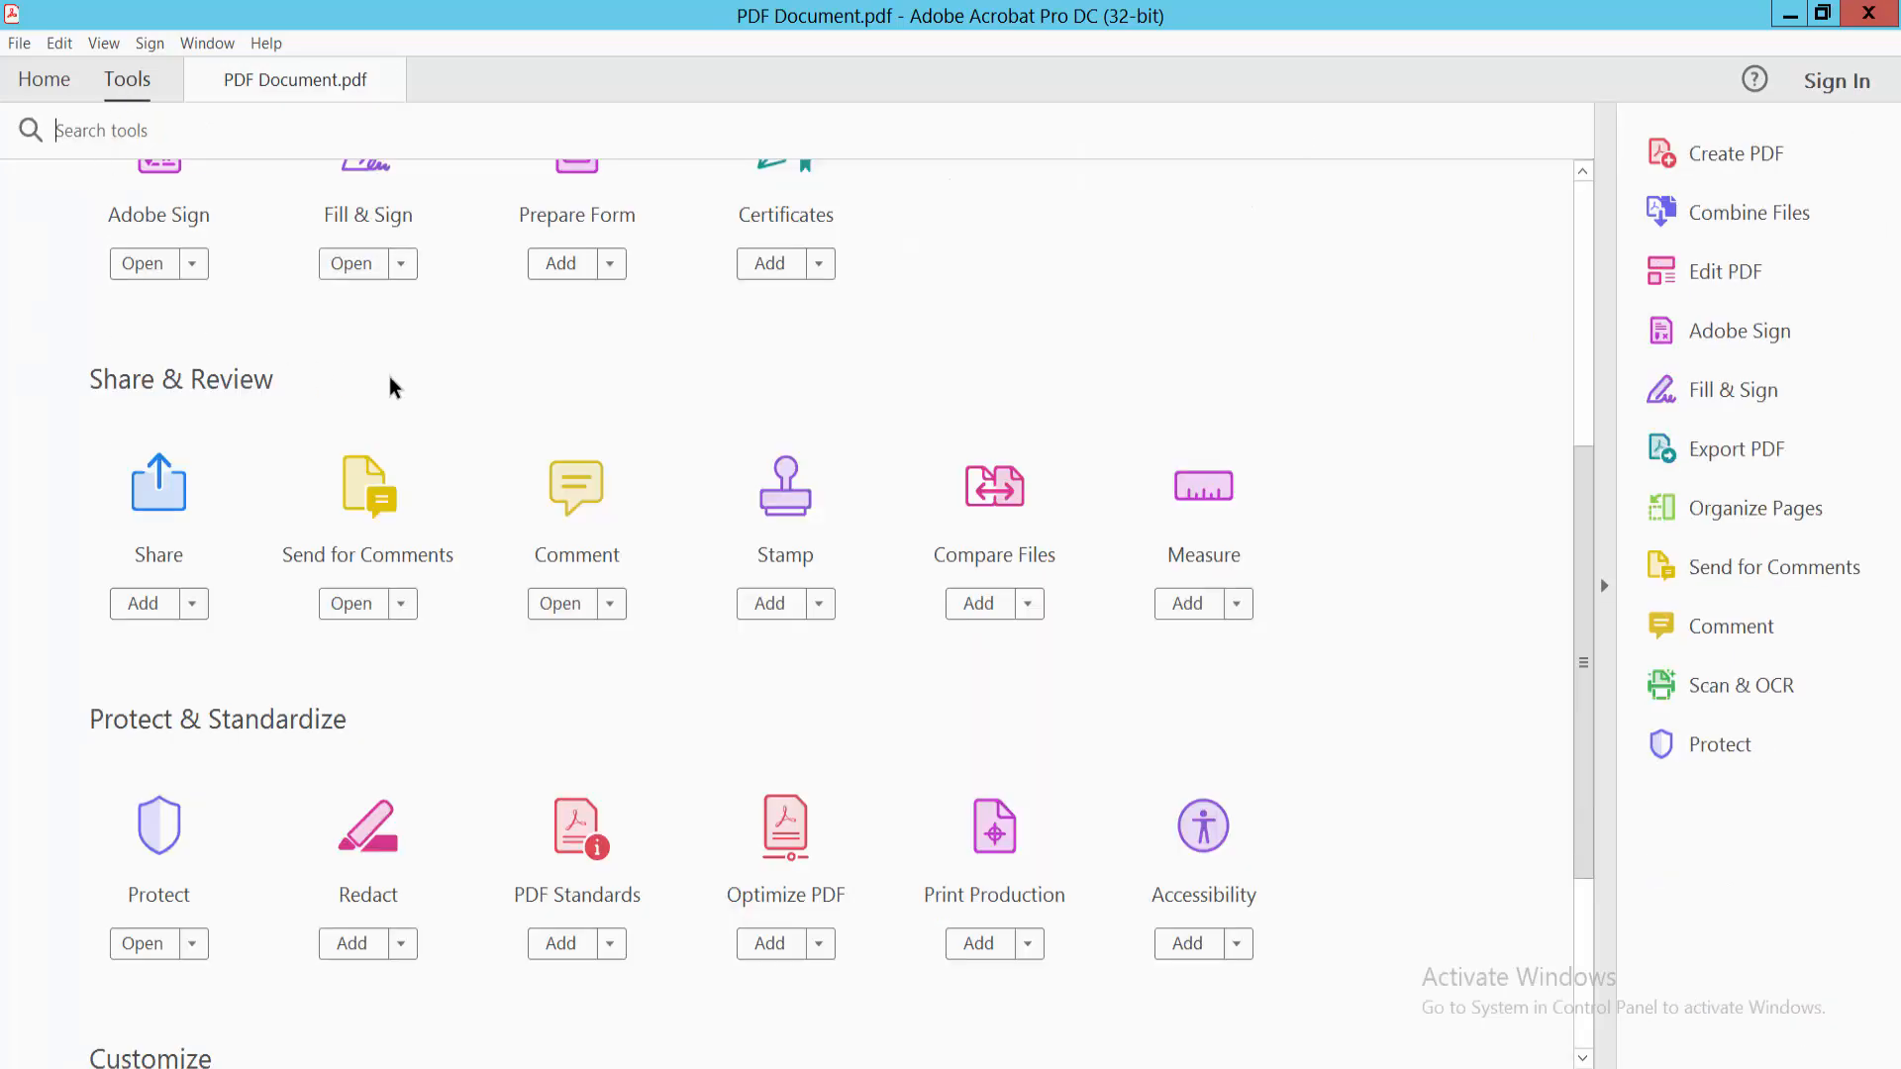
pyautogui.scroll(-3)
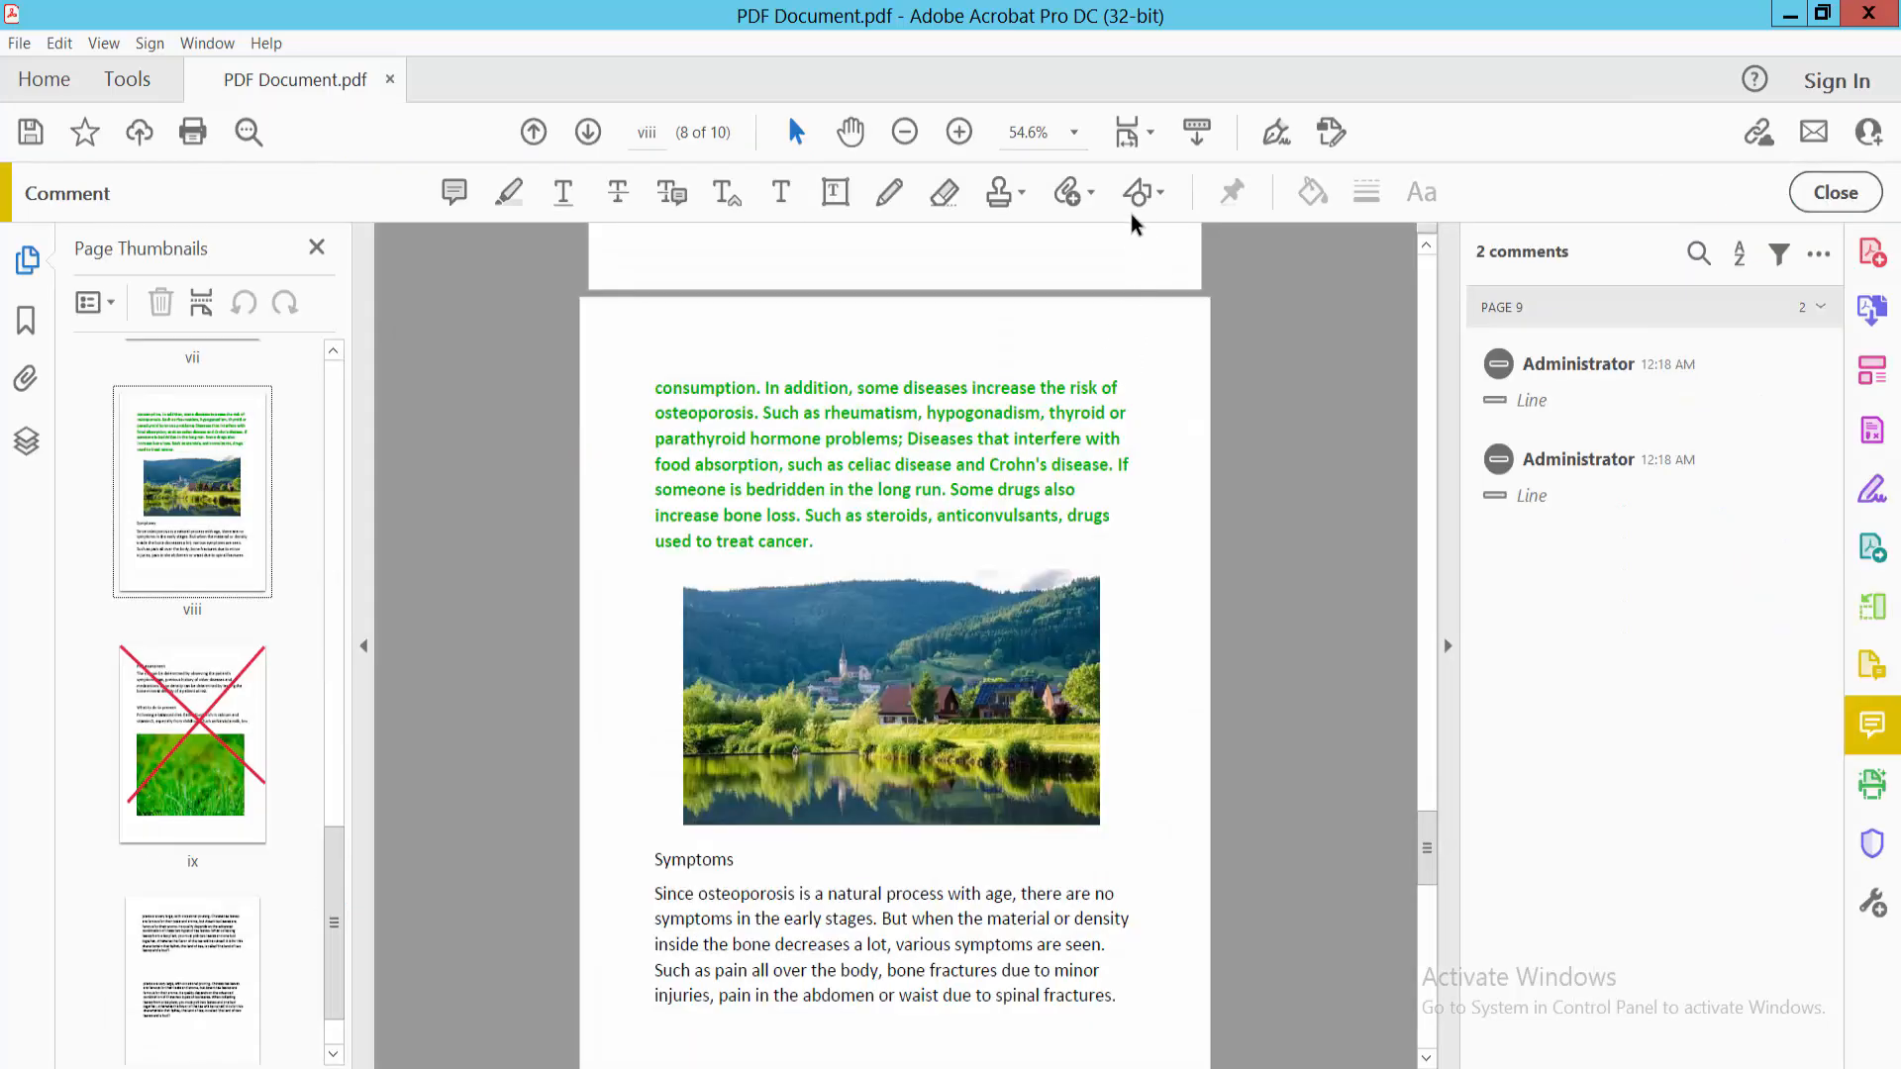
# - Draw a straight line with the Line tool across the page above the green paragraph
pyautogui.click(1136, 191)
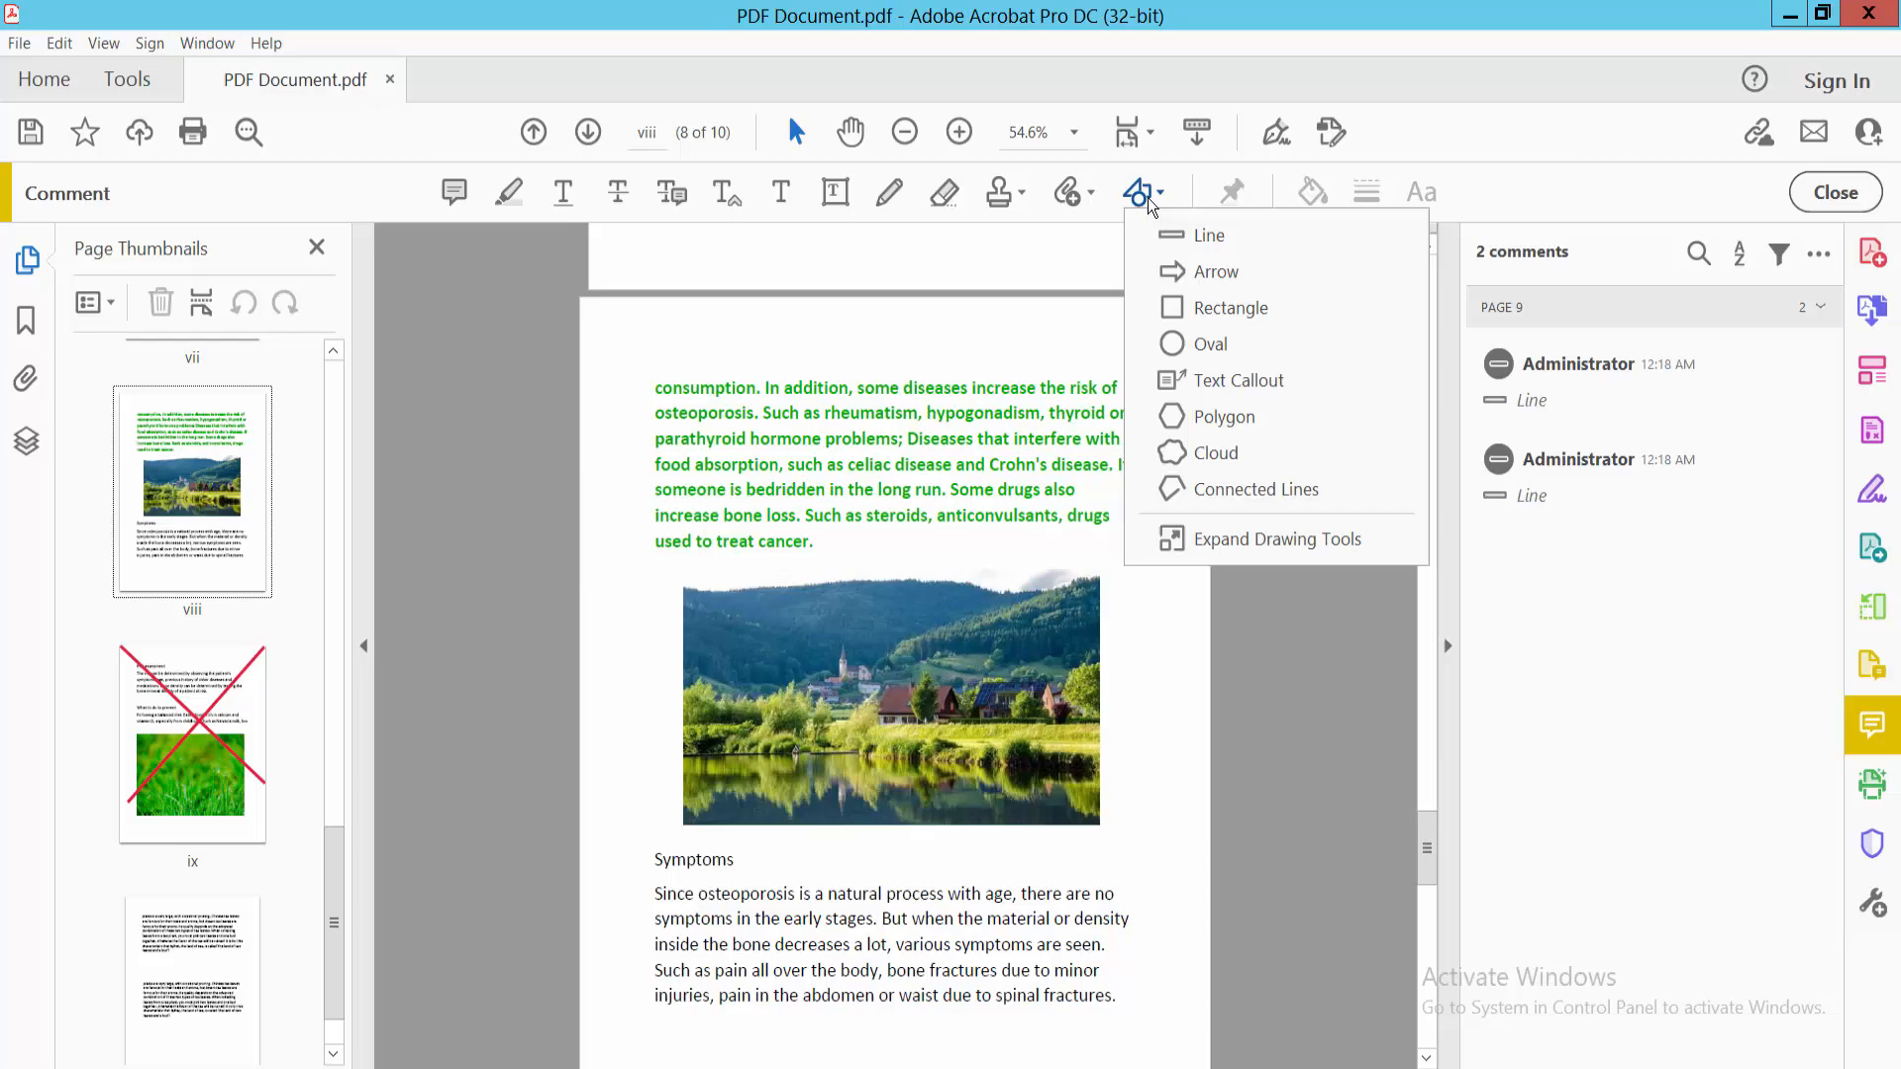
pyautogui.click(1209, 235)
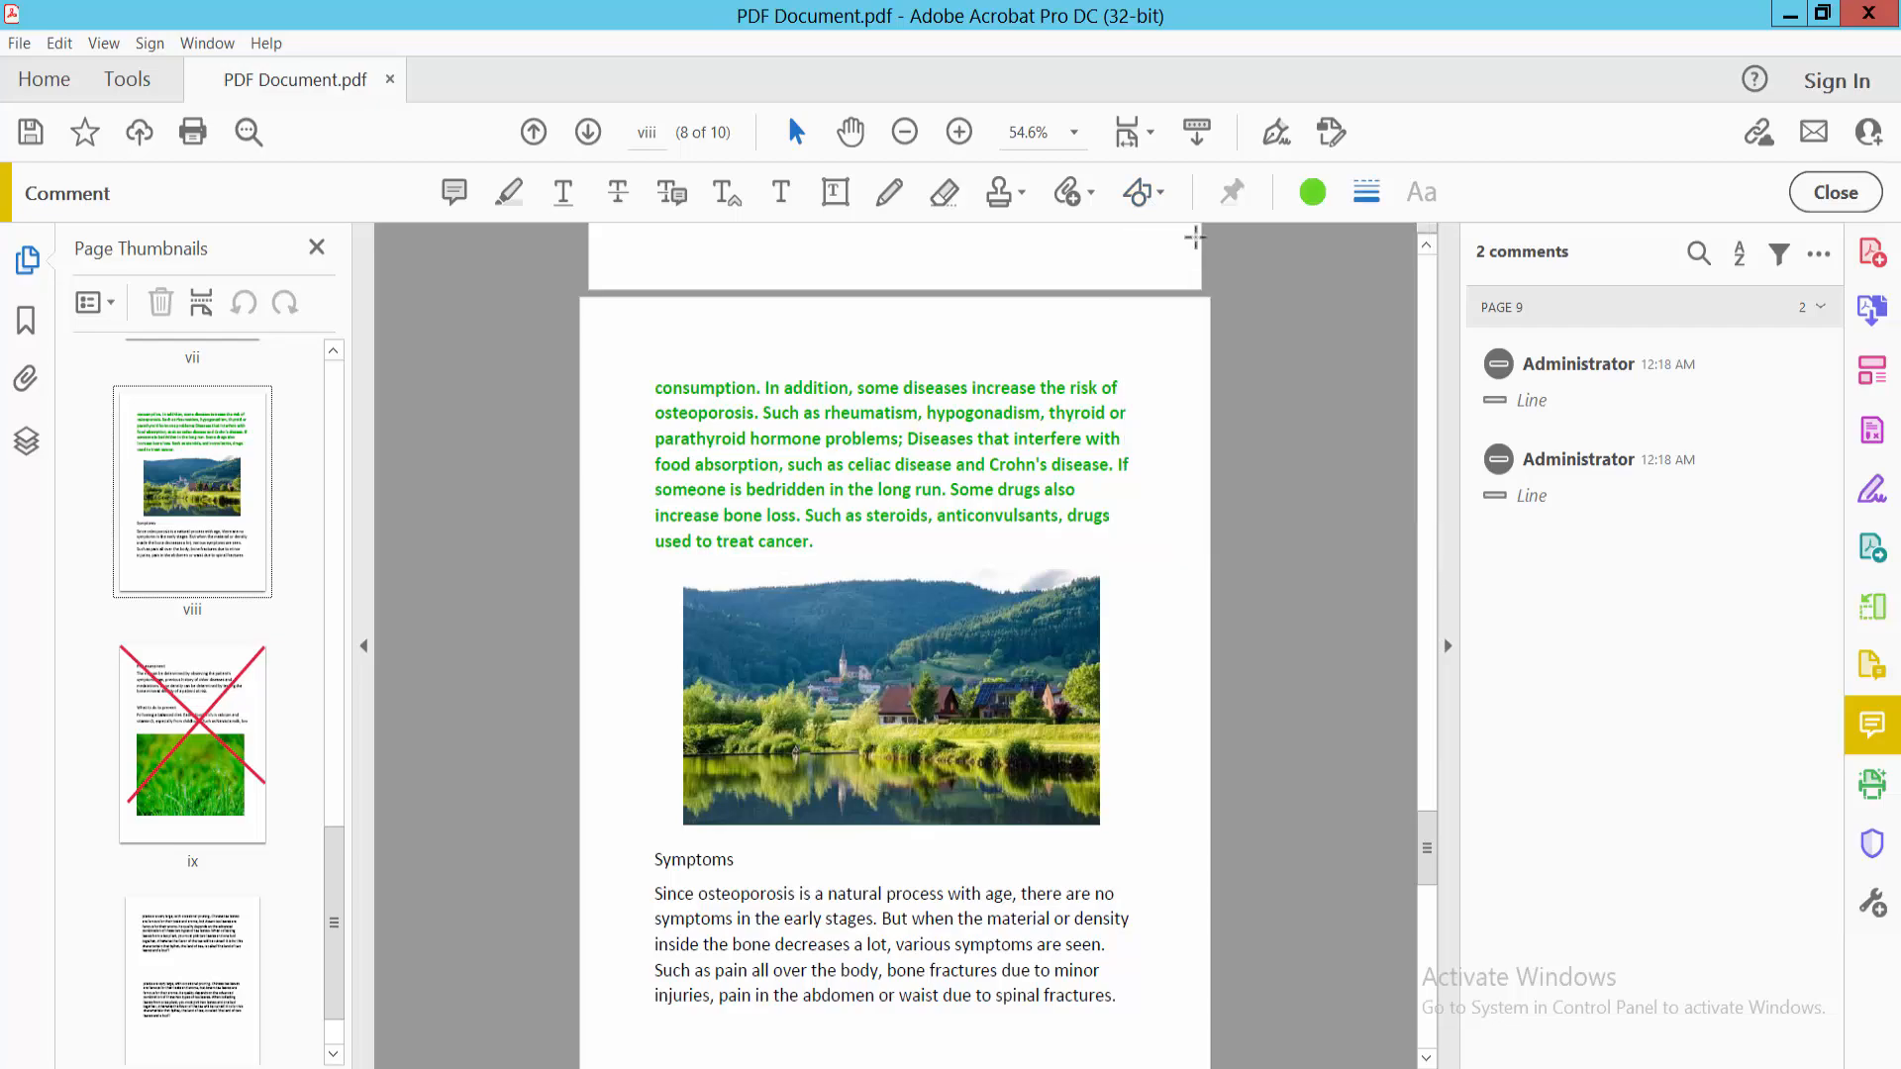
pyautogui.moveTo(622, 364); pyautogui.dragTo(1151, 362)
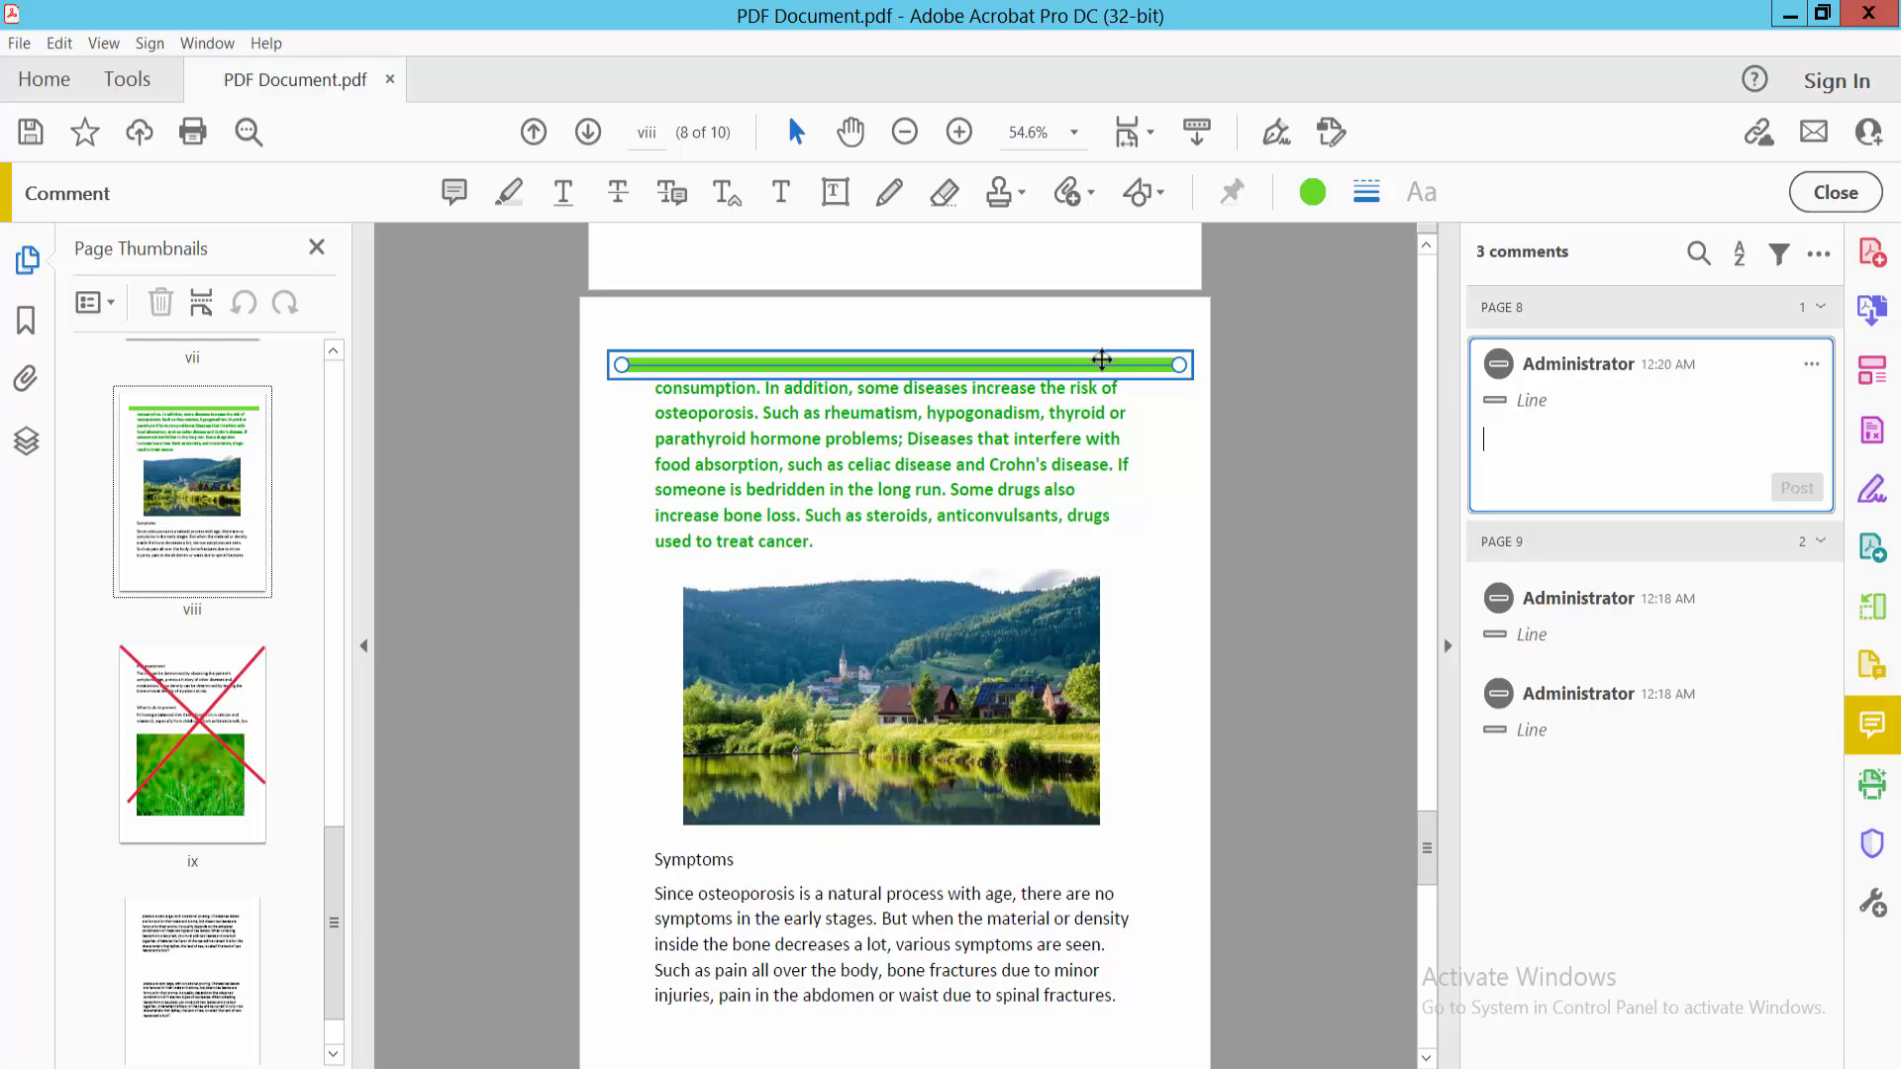
# - Set the first line's properties to dotted style, 2 pt thickness and black colour
pyautogui.rightClick(1101, 363)
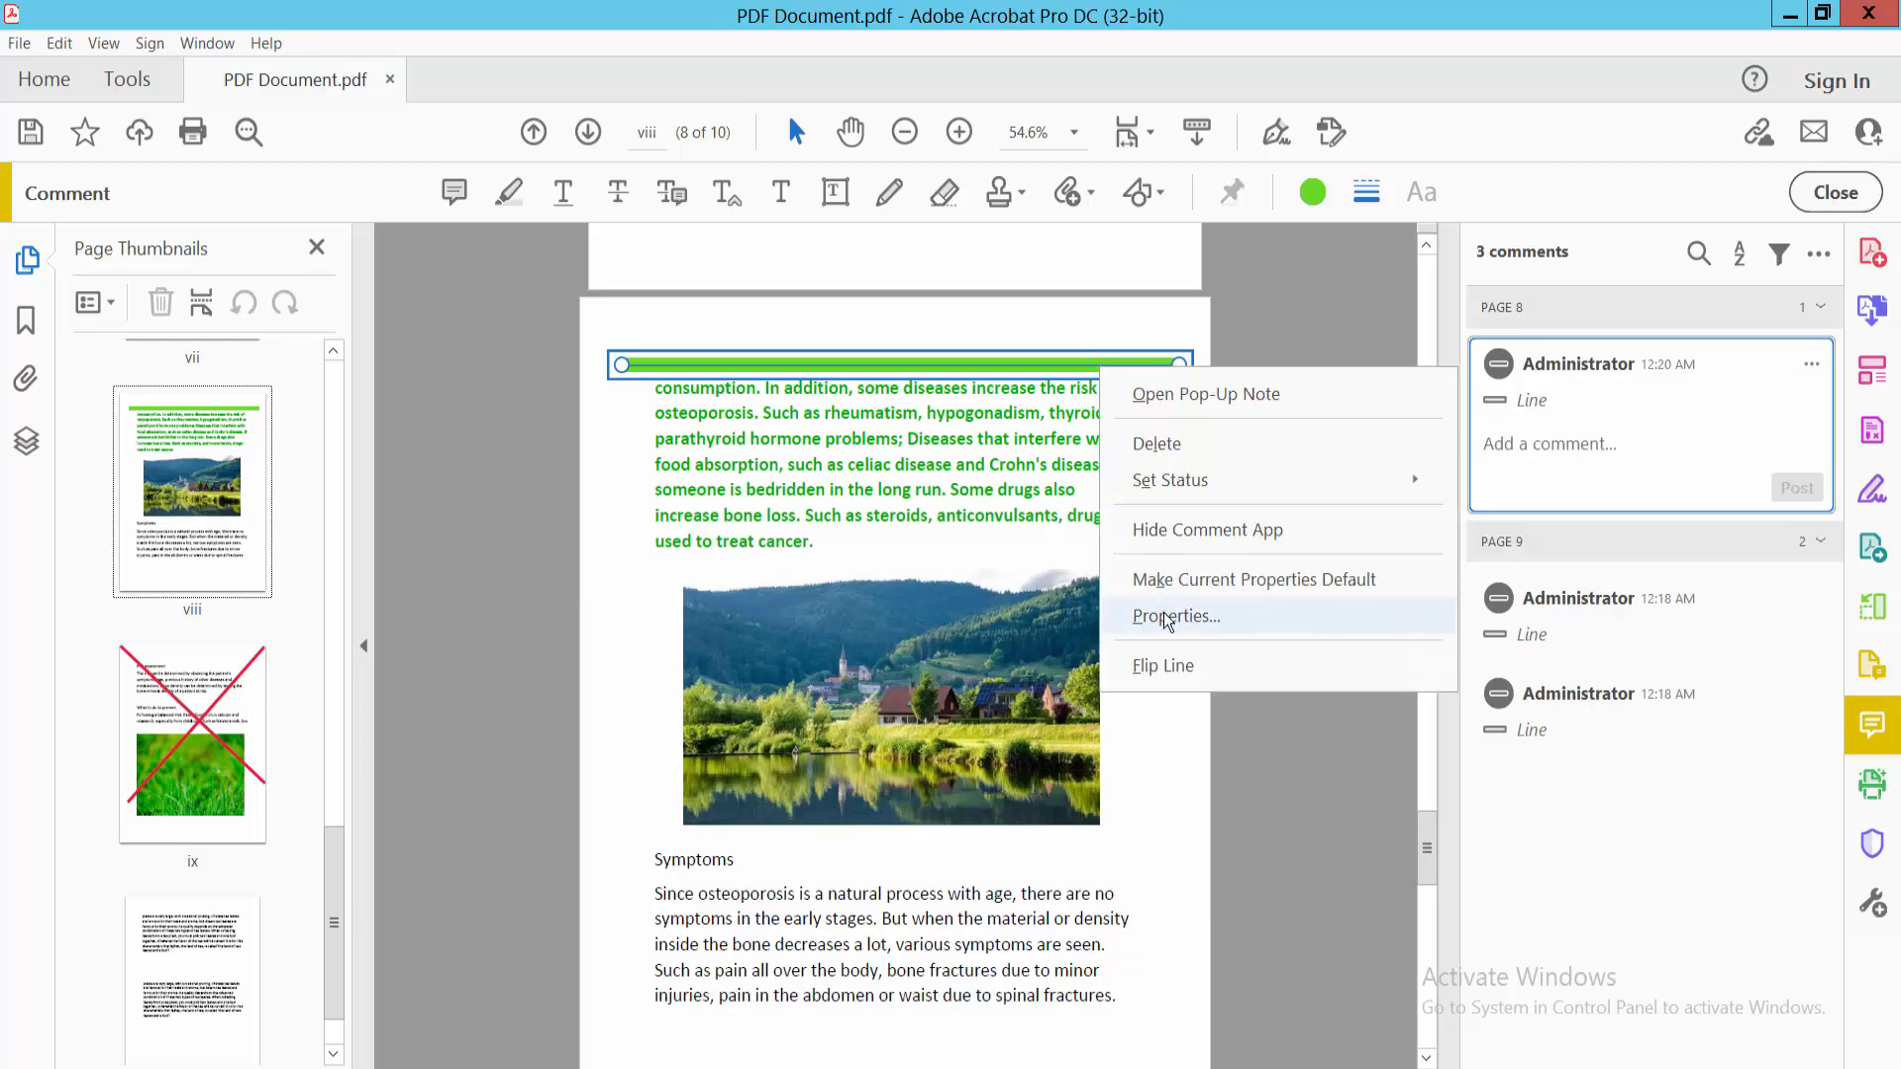
pyautogui.click(1173, 616)
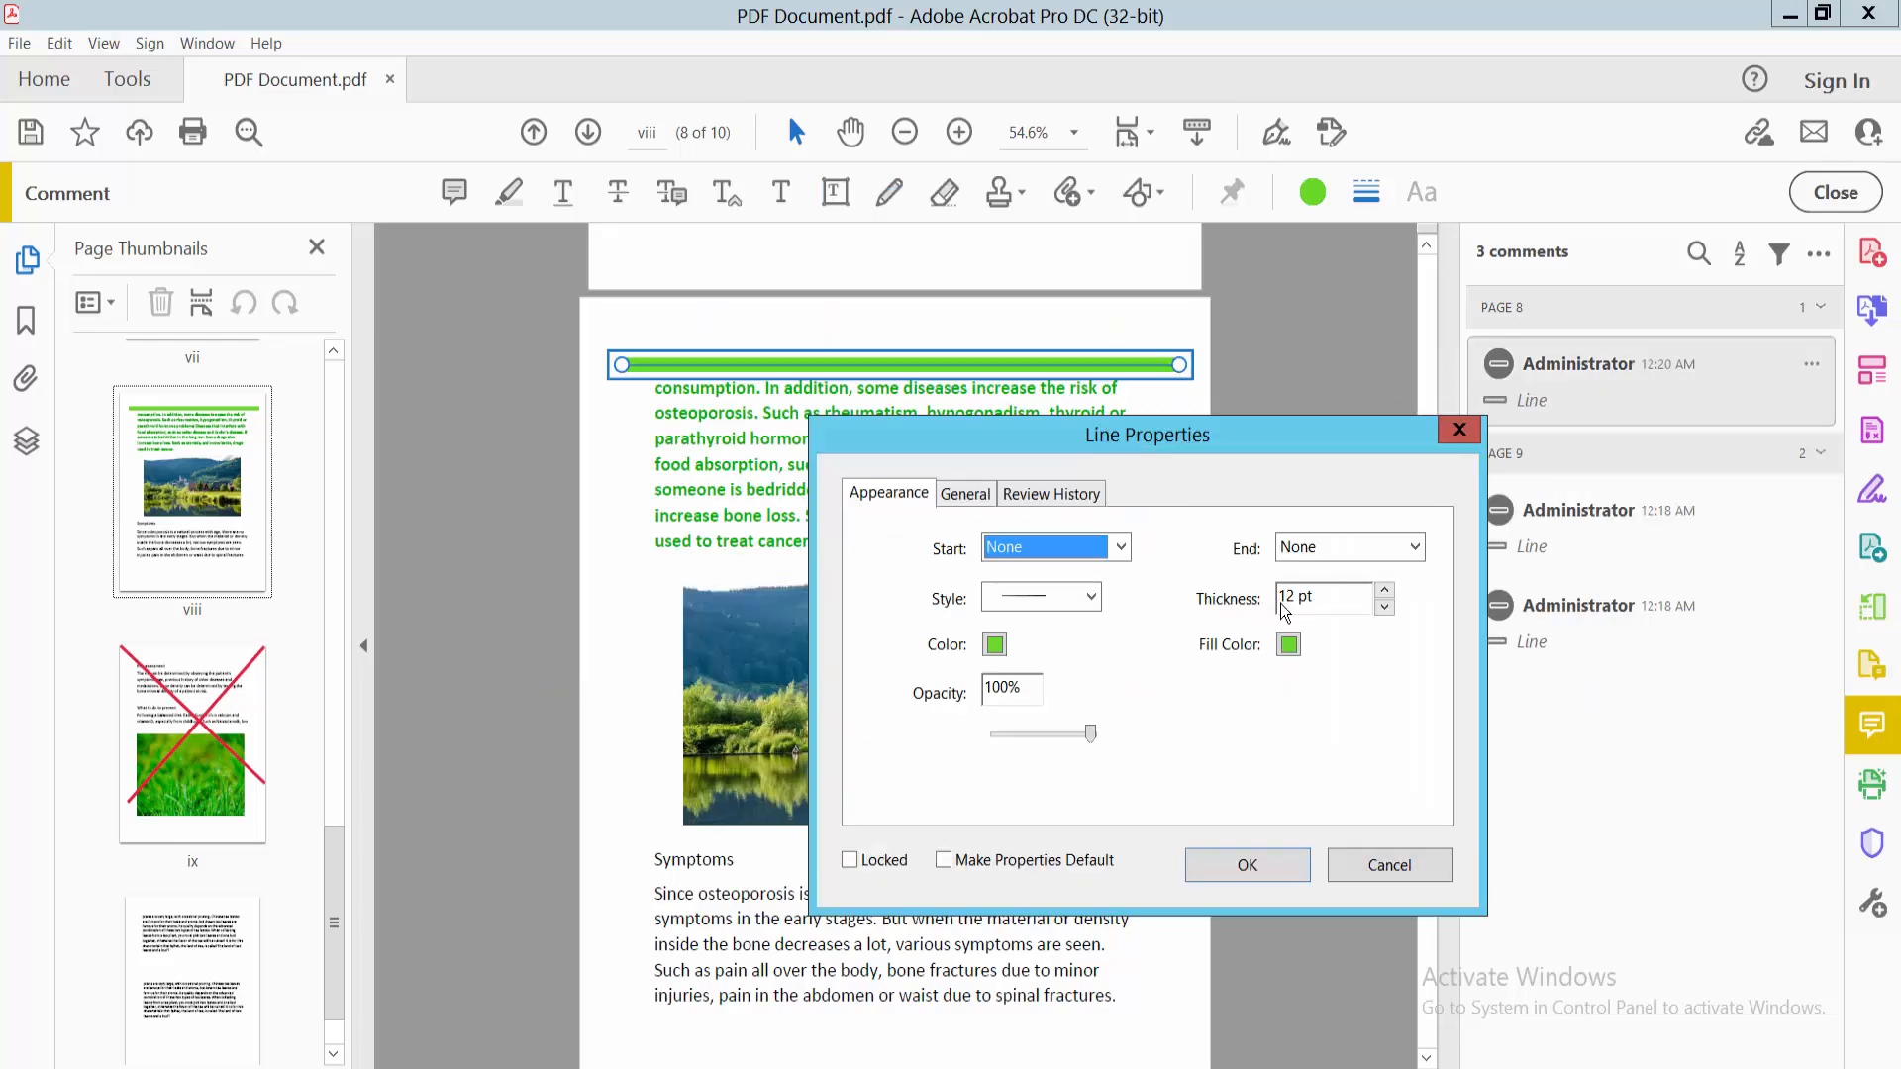
pyautogui.click(1089, 596)
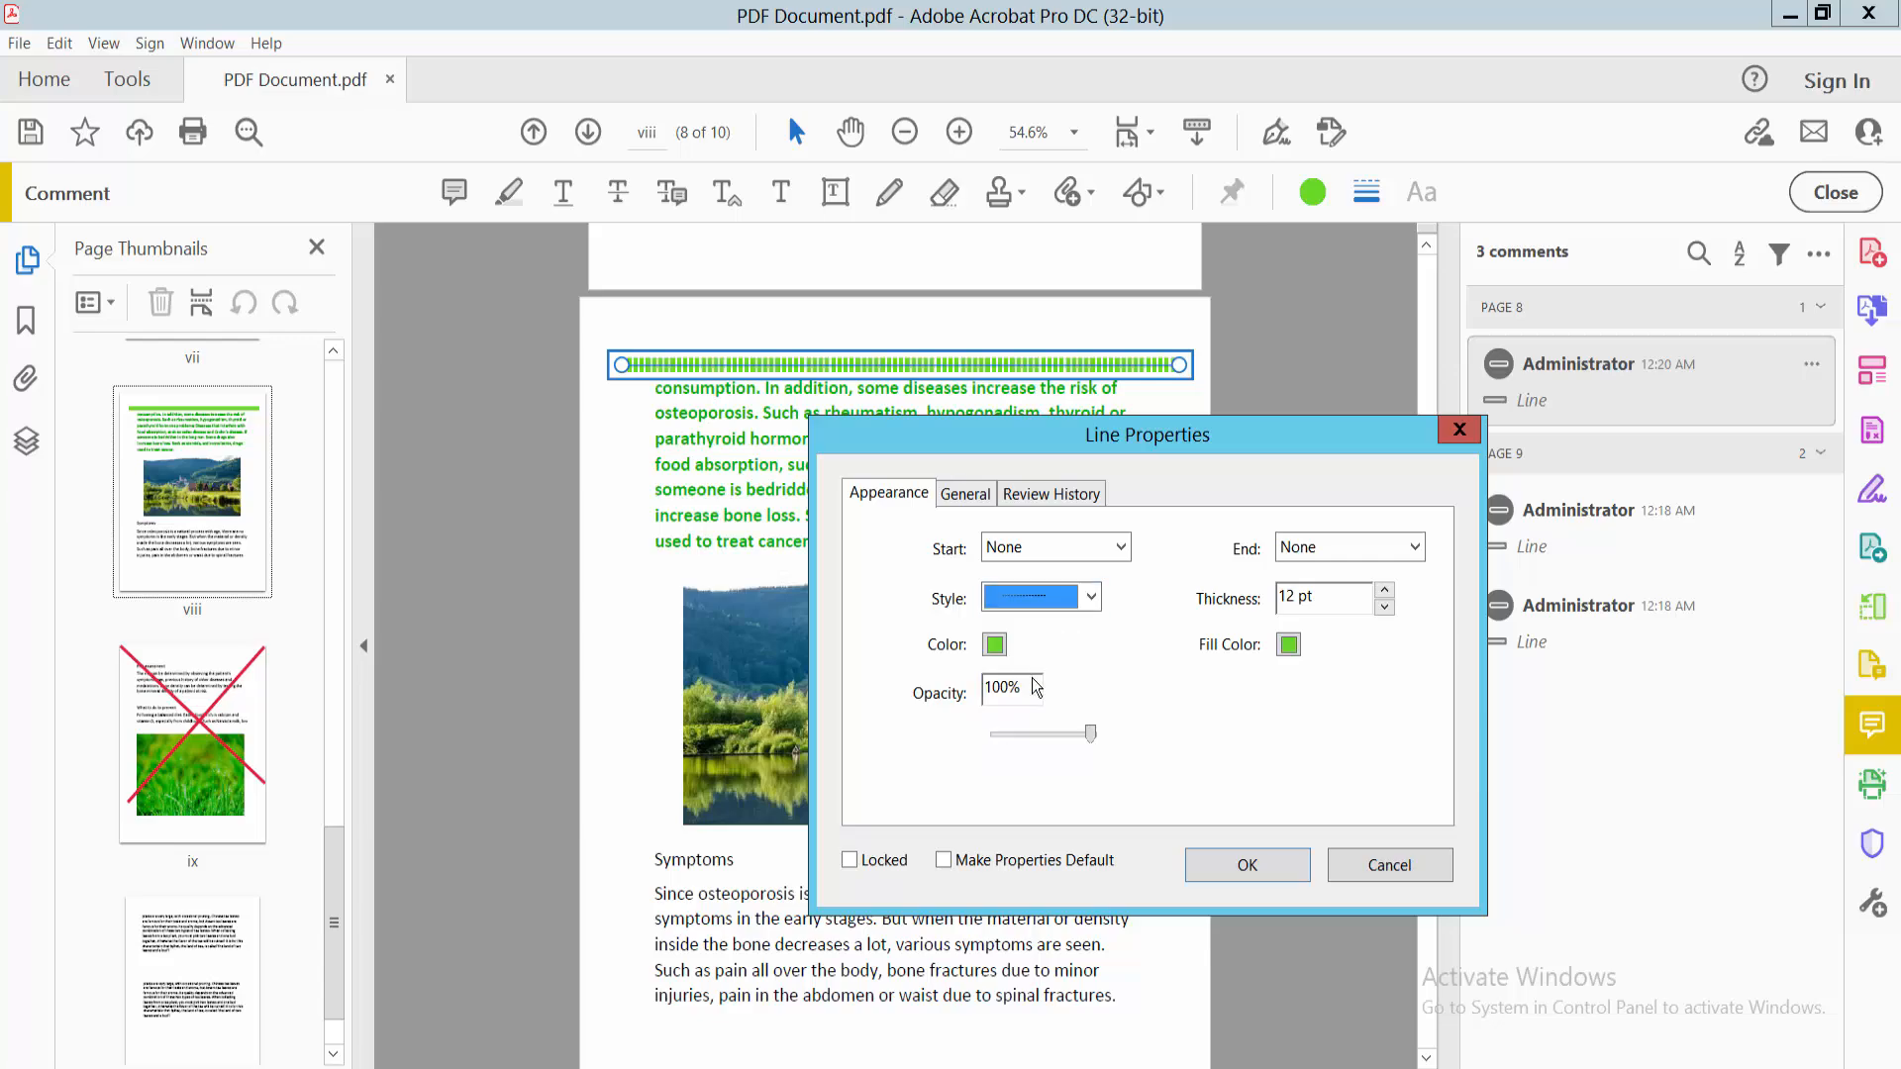
pyautogui.click(1087, 596)
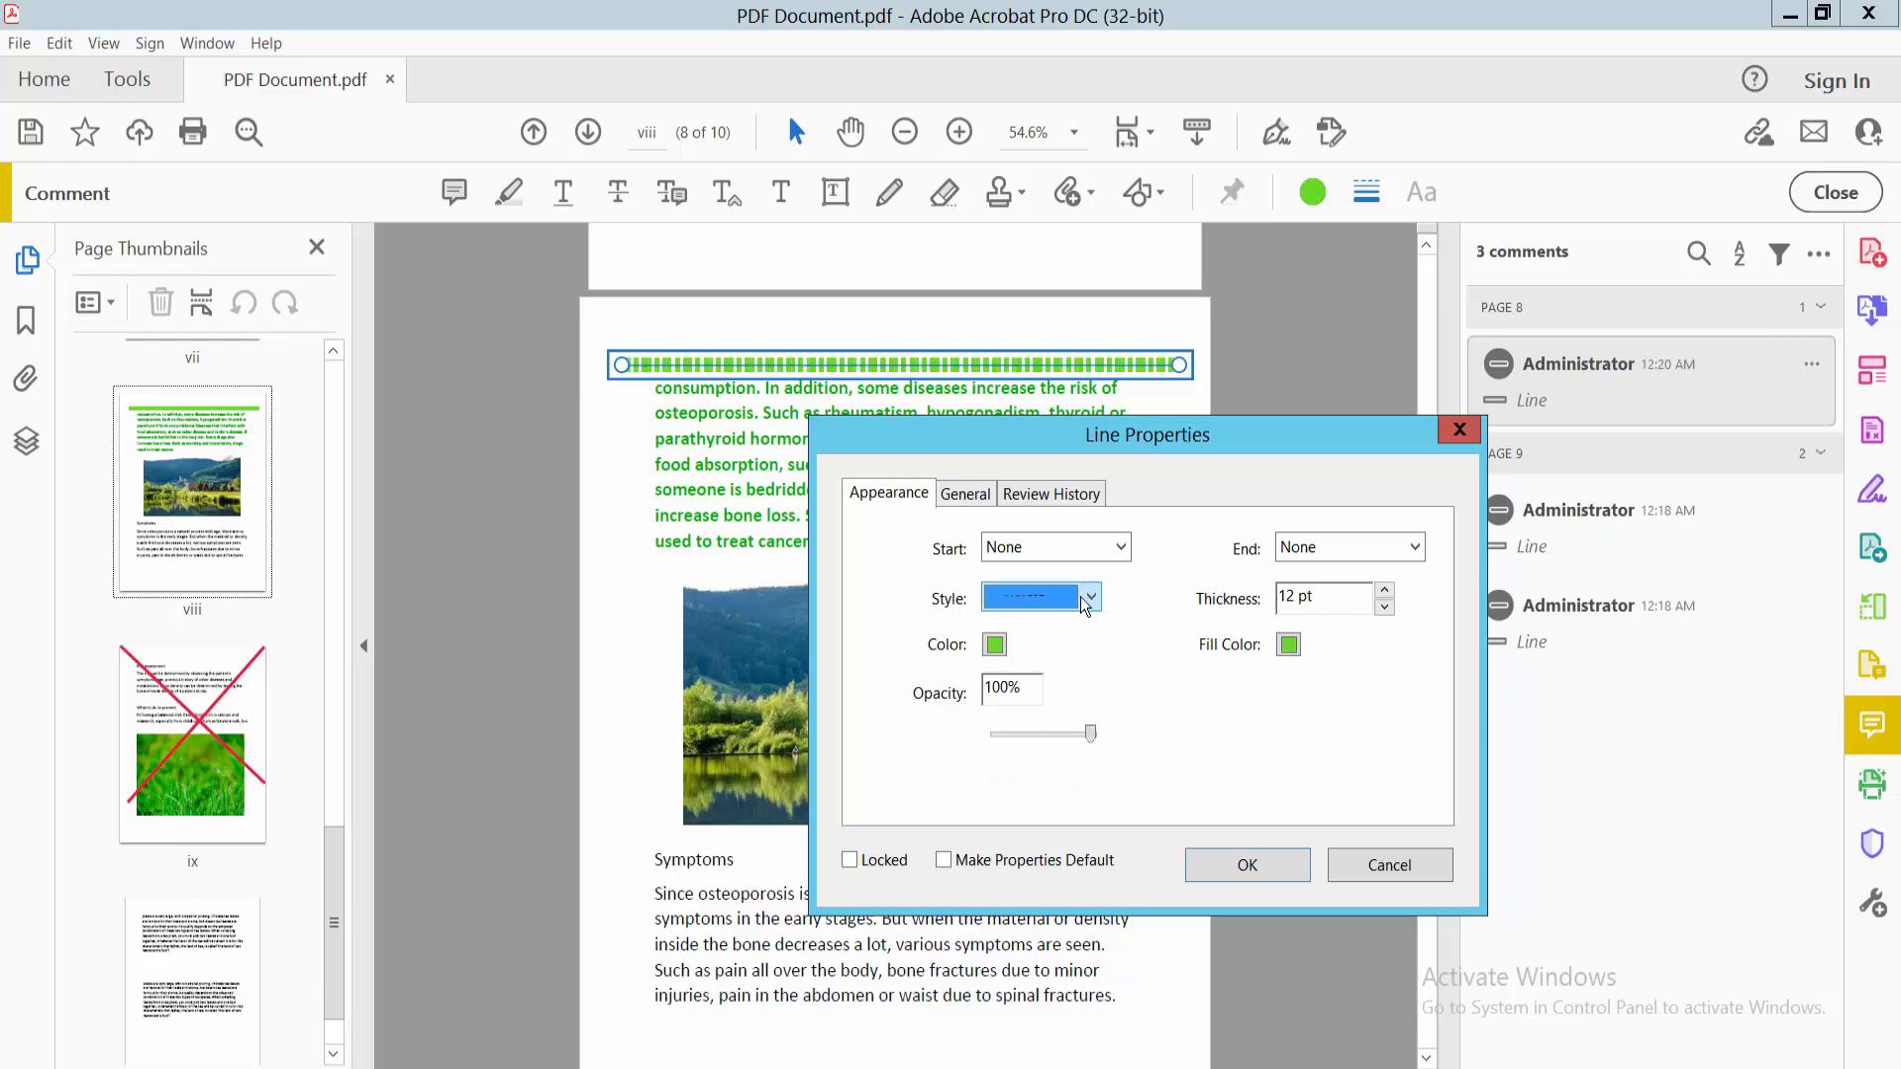
pyautogui.click(1089, 596)
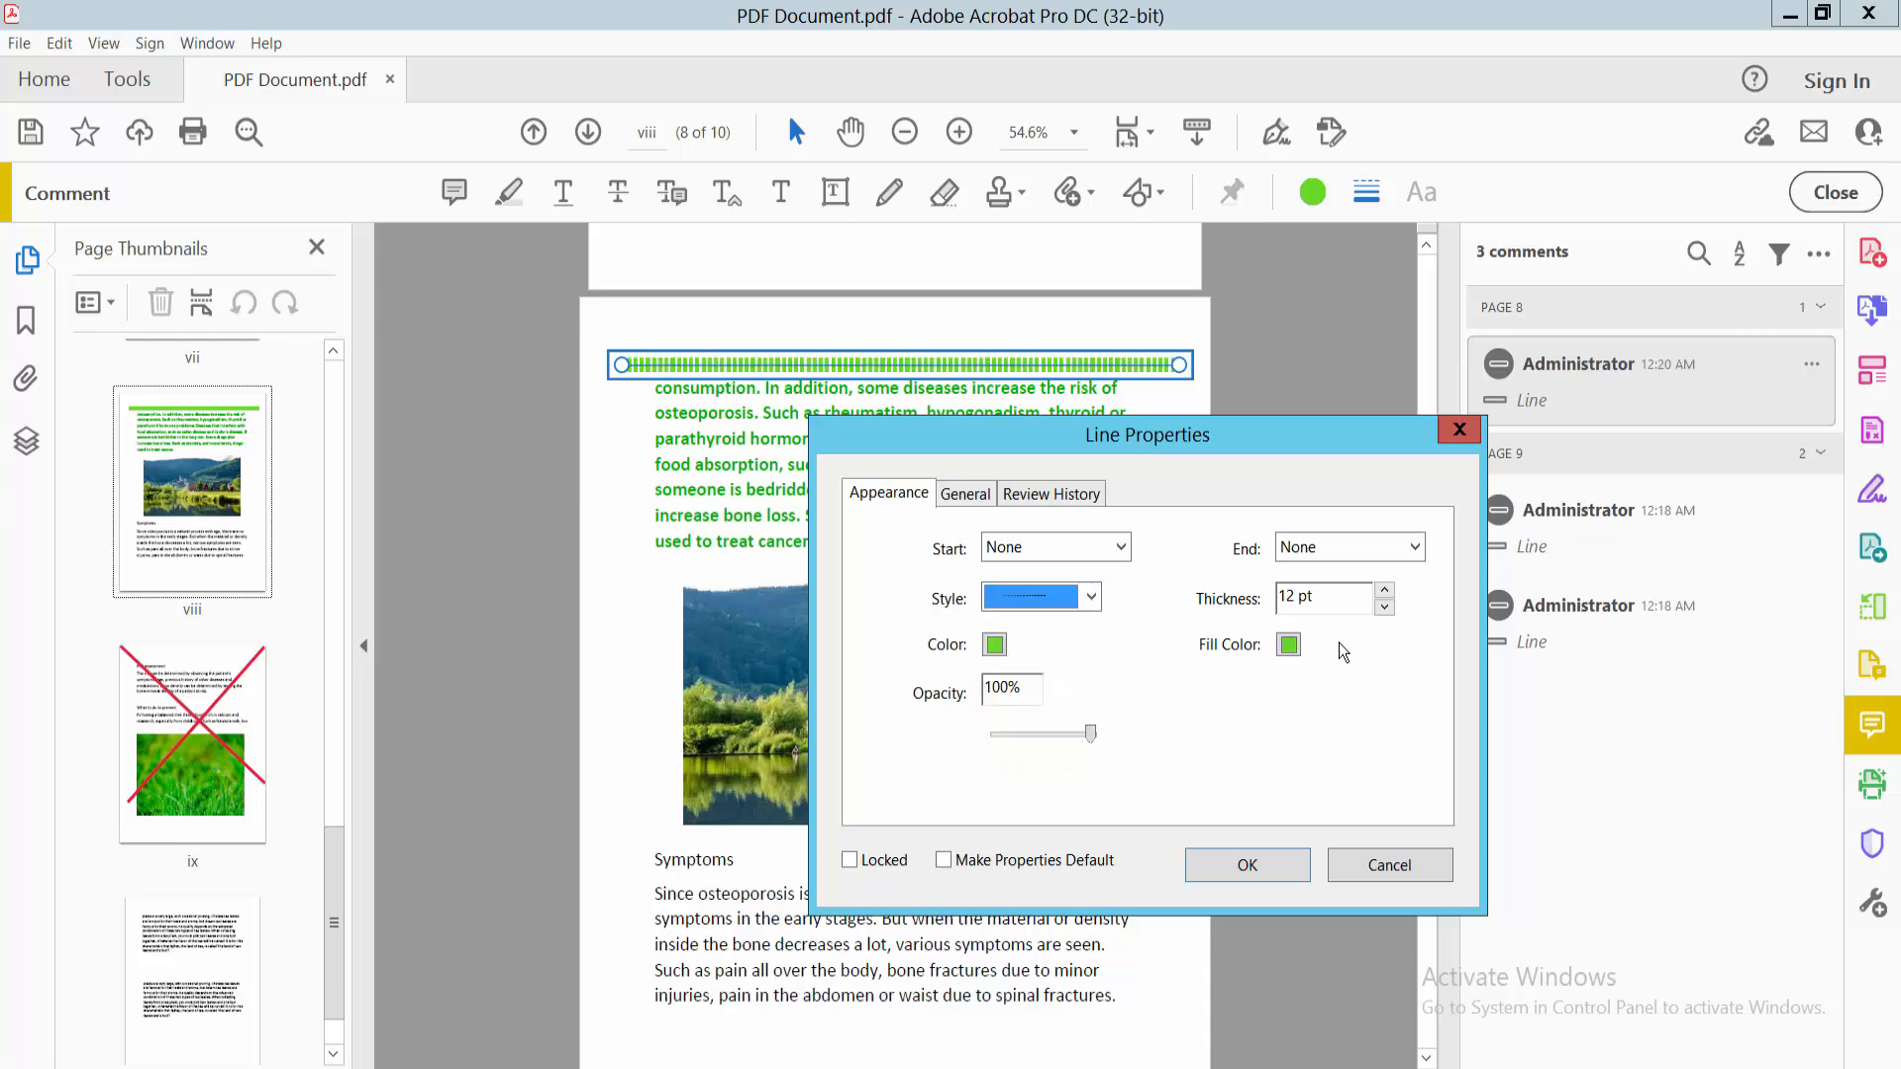
pyautogui.click(1384, 606)
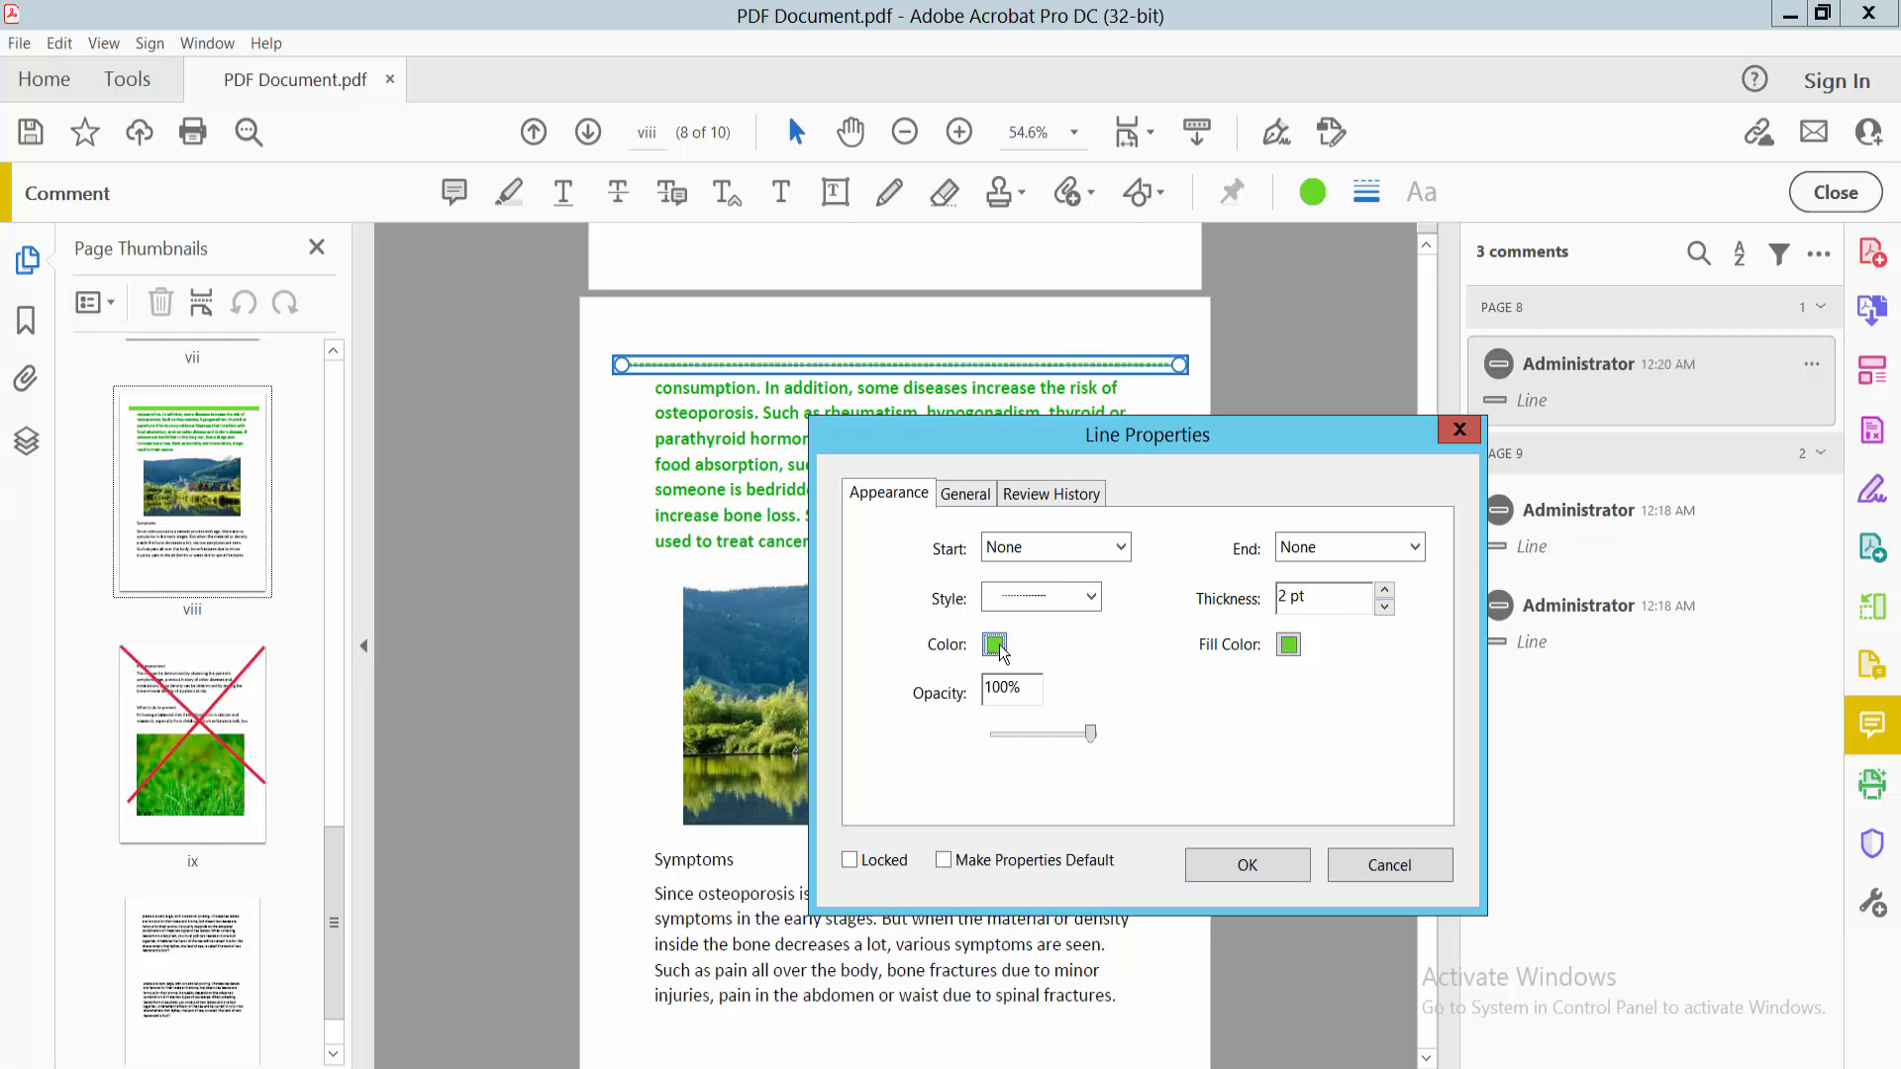
pyautogui.click(994, 644)
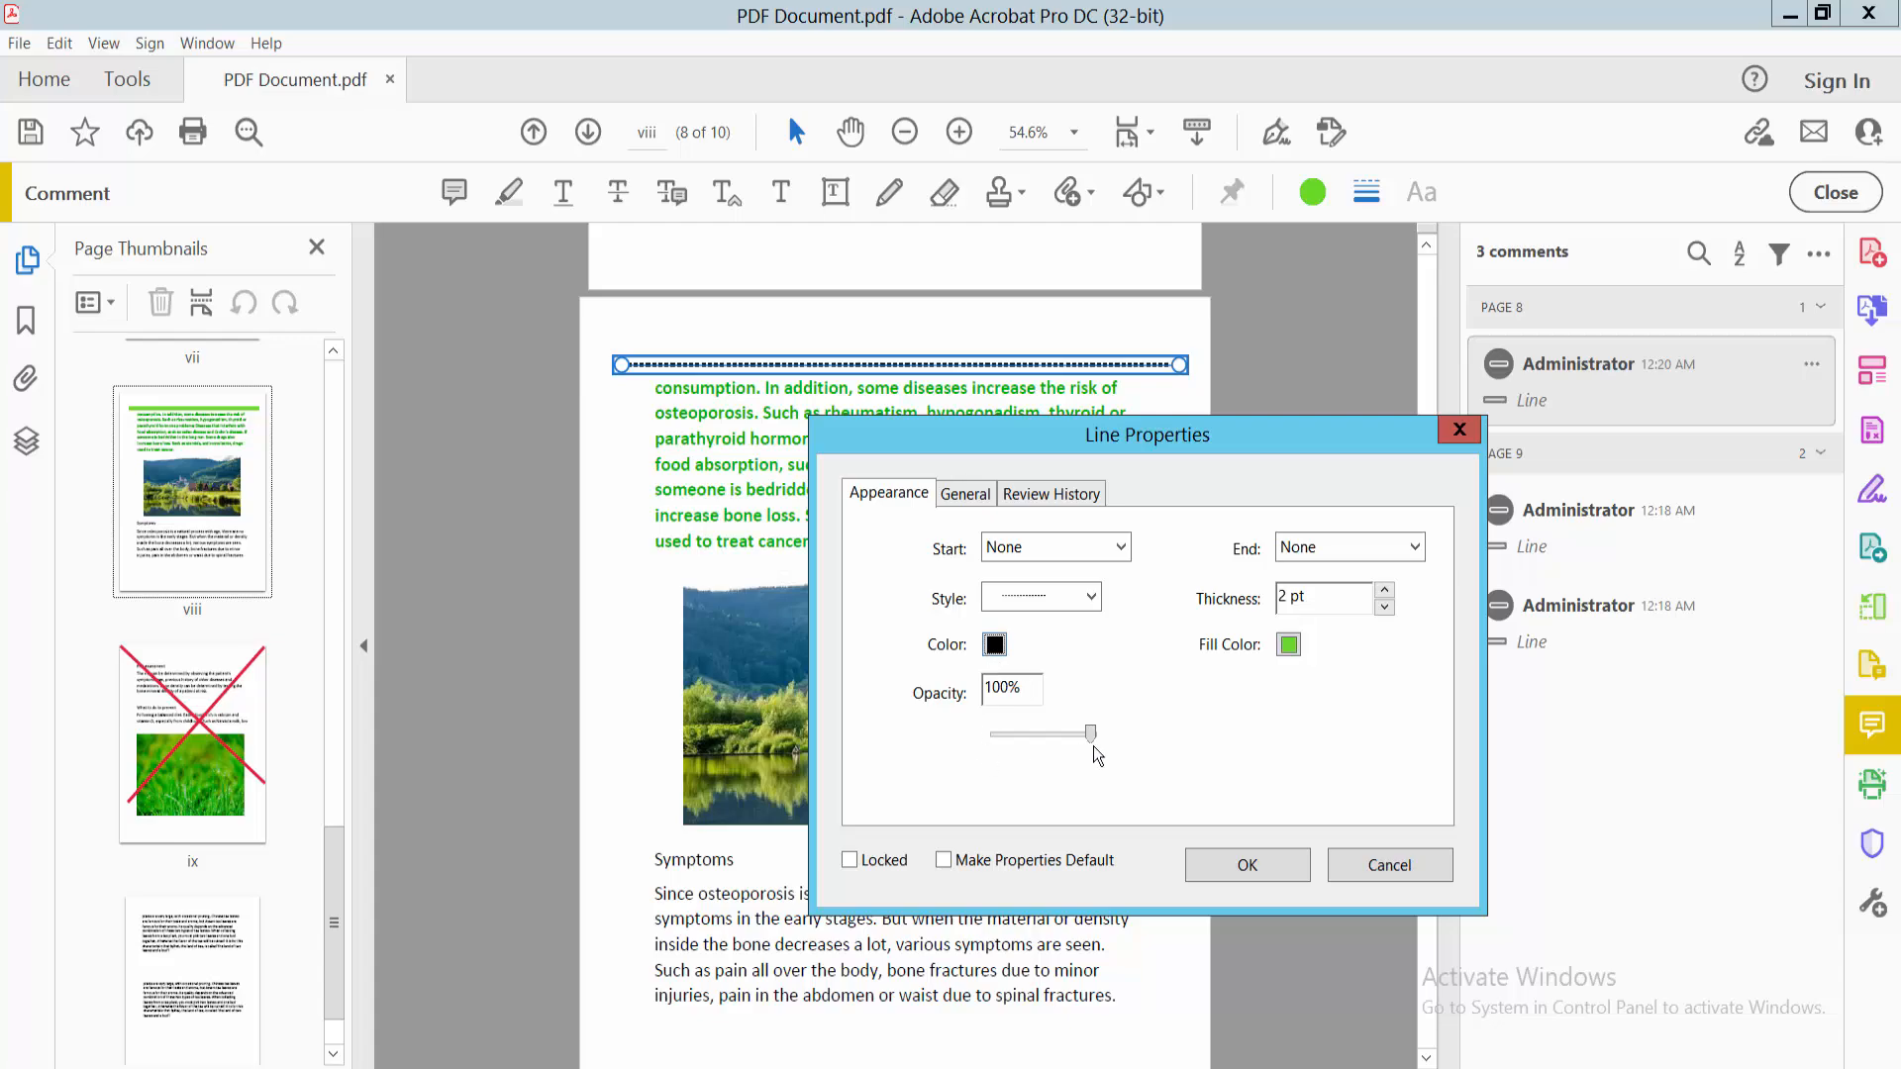
pyautogui.click(1246, 865)
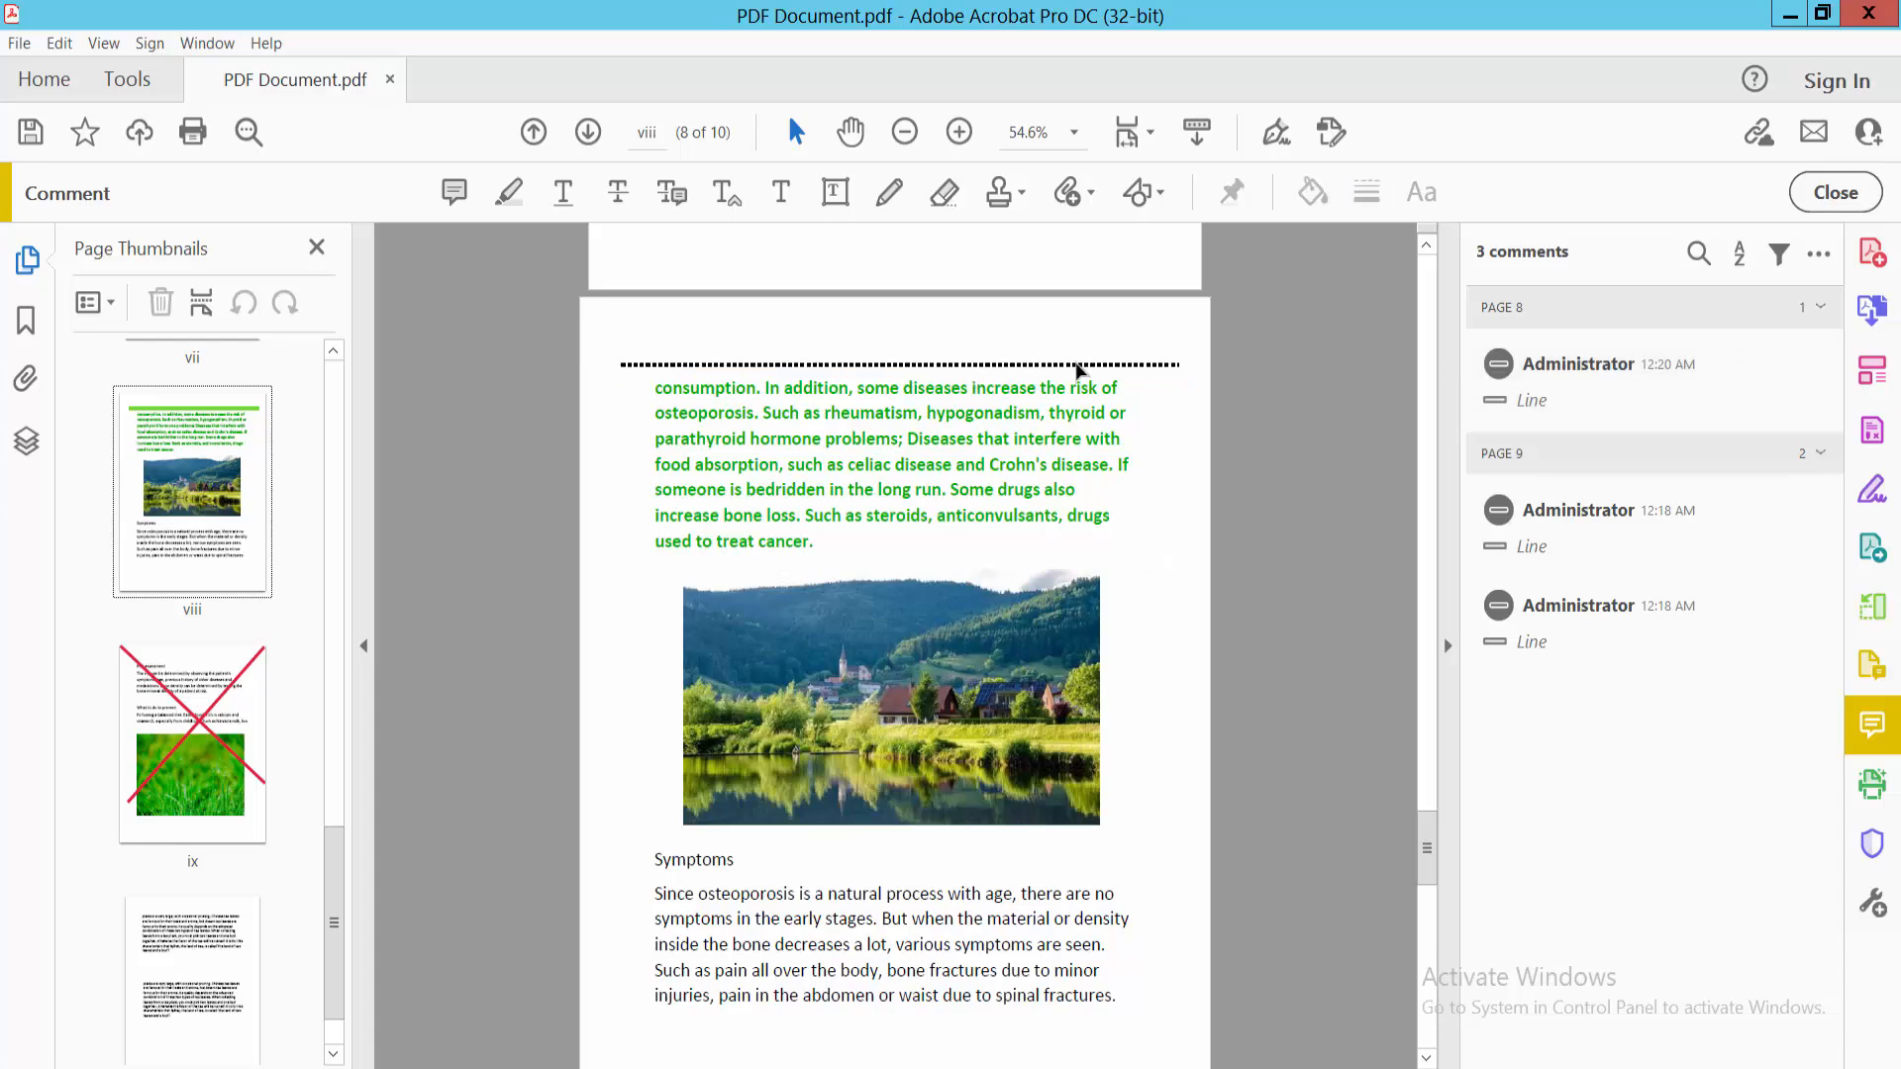
# - Select the Line drawing tool again to draw above the Symptoms heading
pyautogui.click(1140, 191)
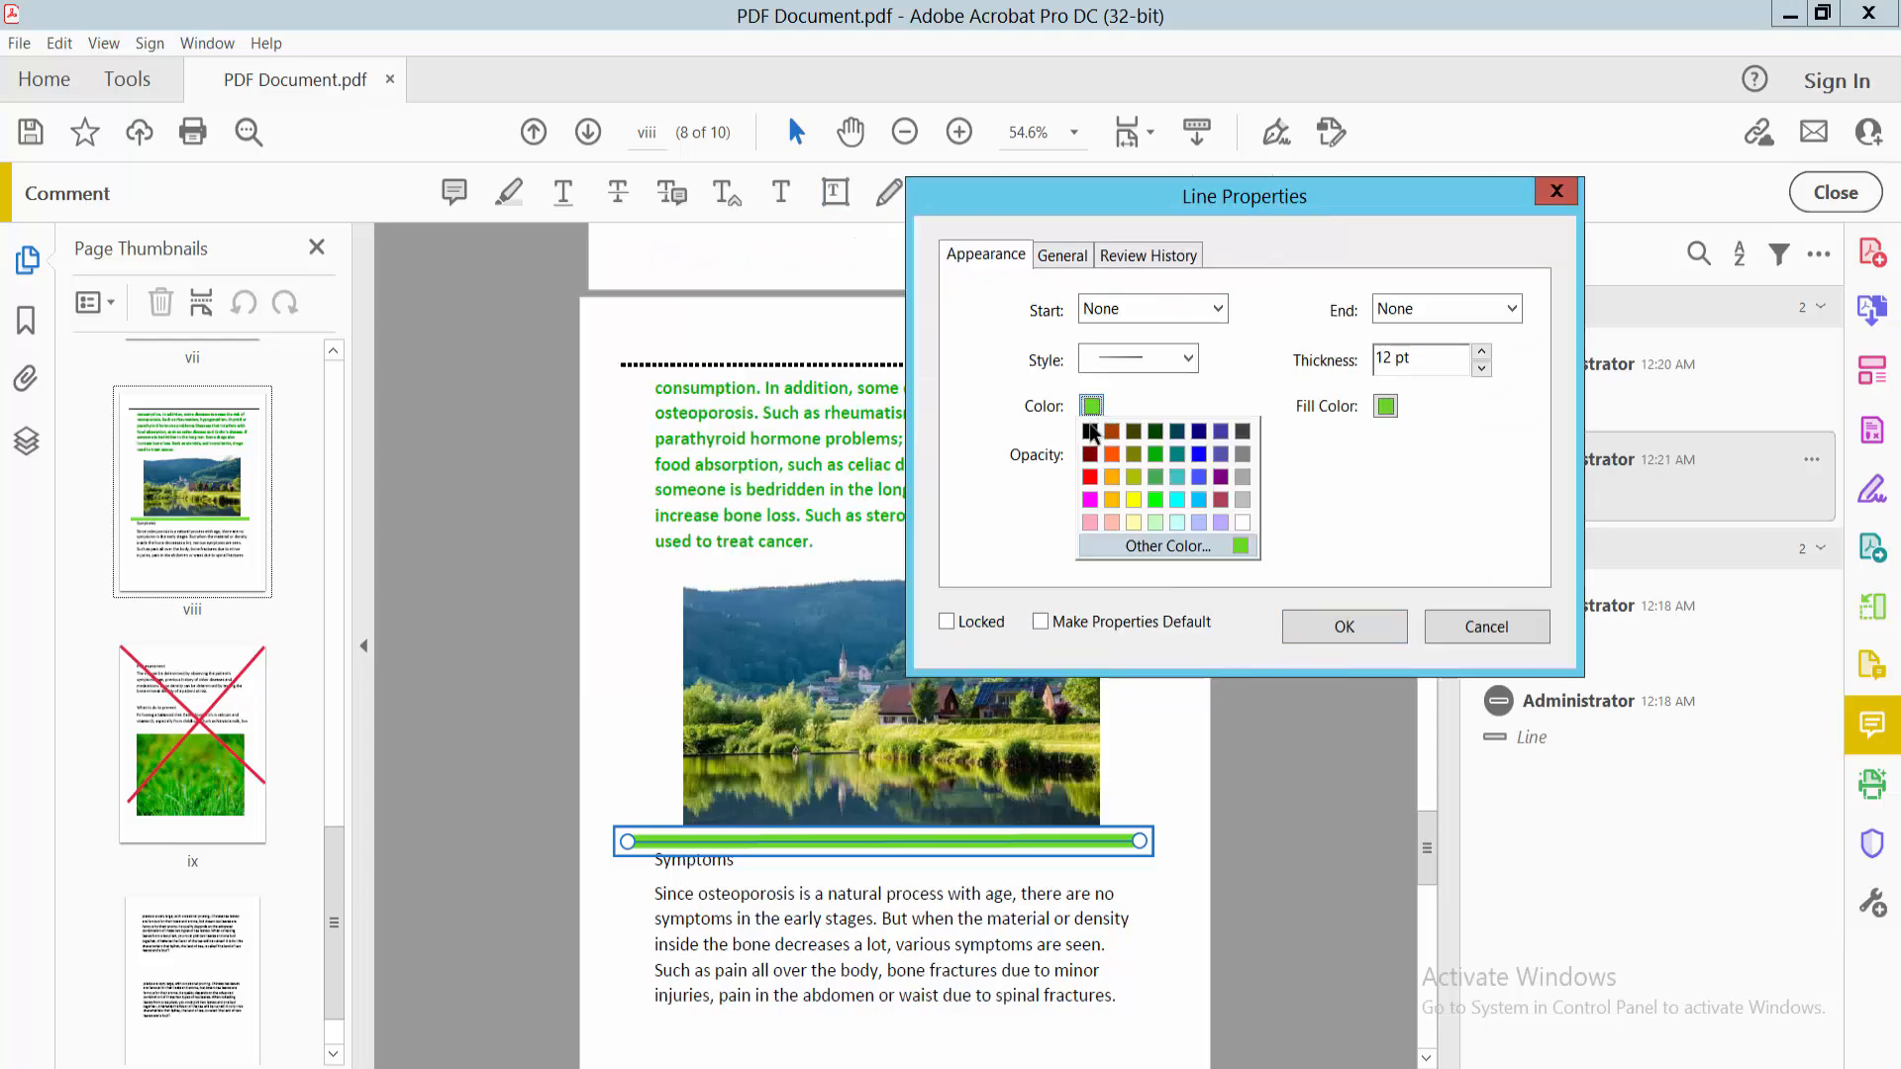
# - Give the Symptoms line black colour, dotted style and 1 pt thickness
pyautogui.click(1135, 357)
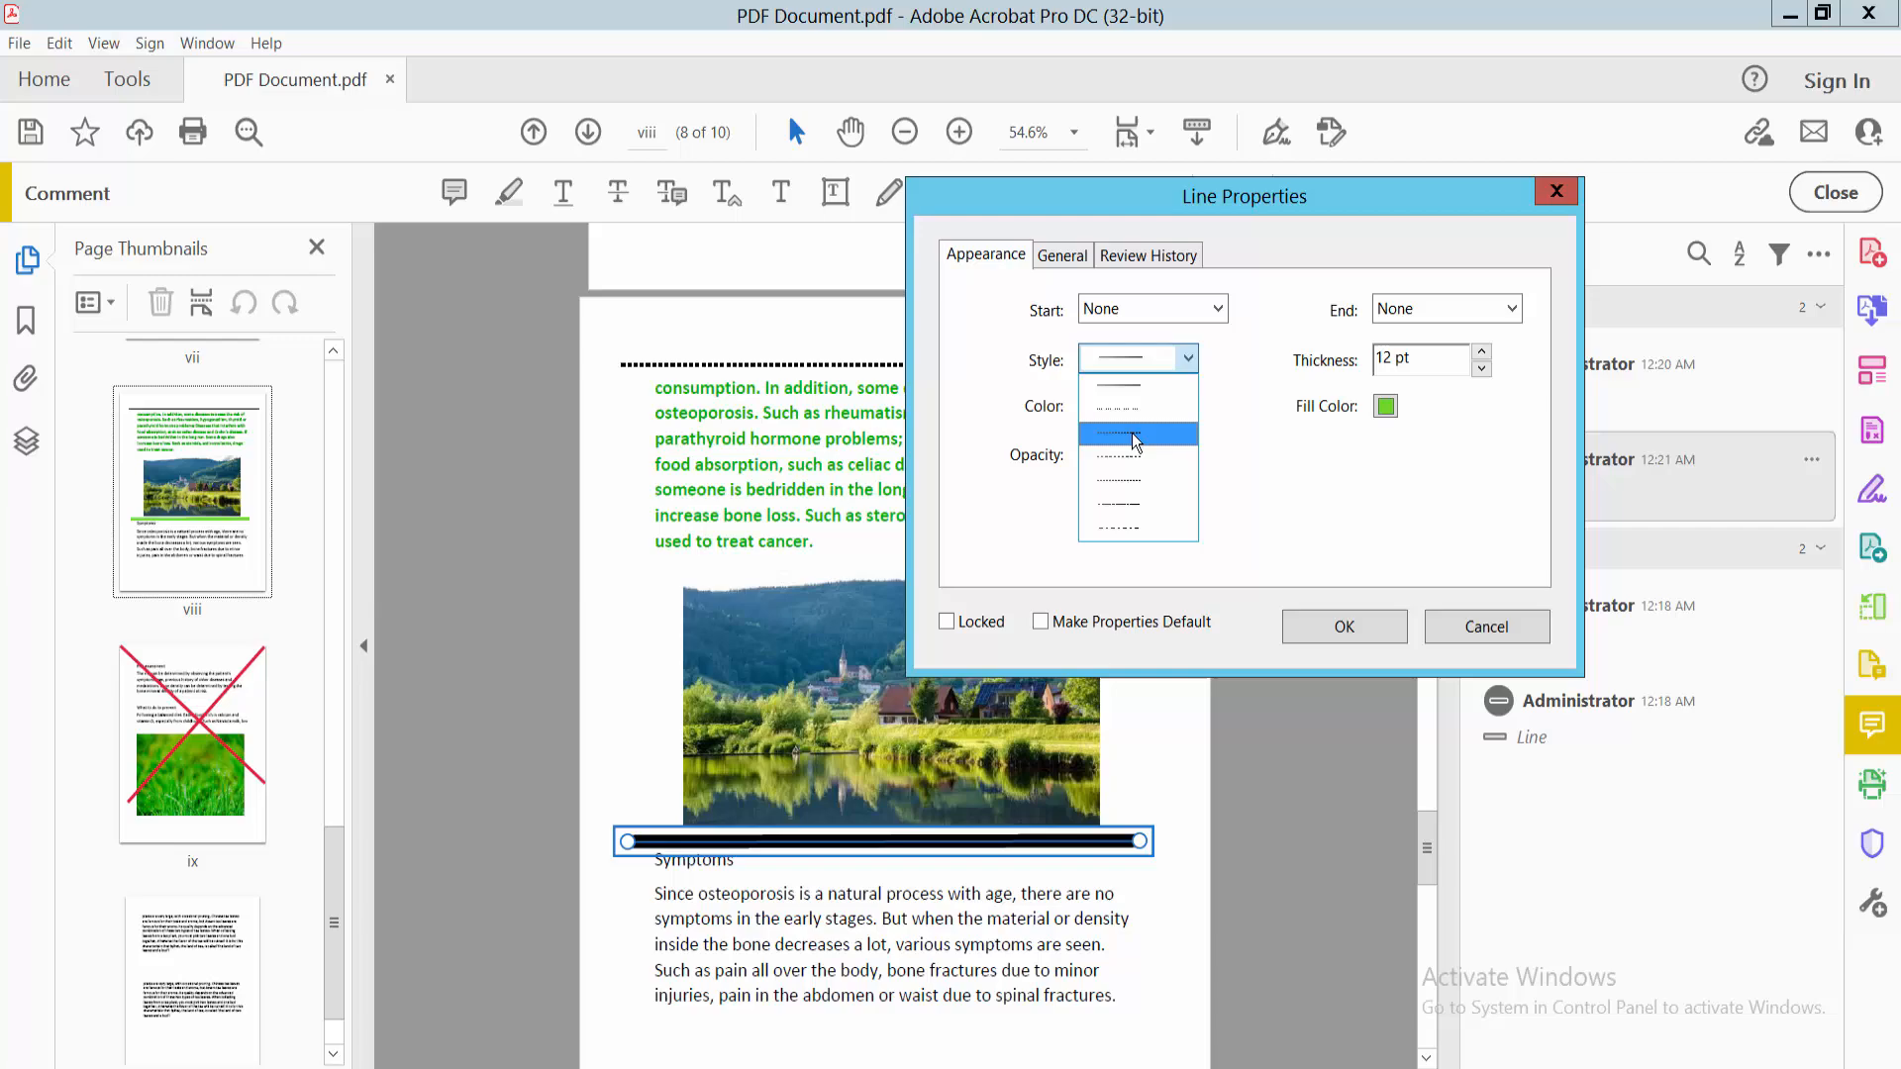
pyautogui.click(1116, 432)
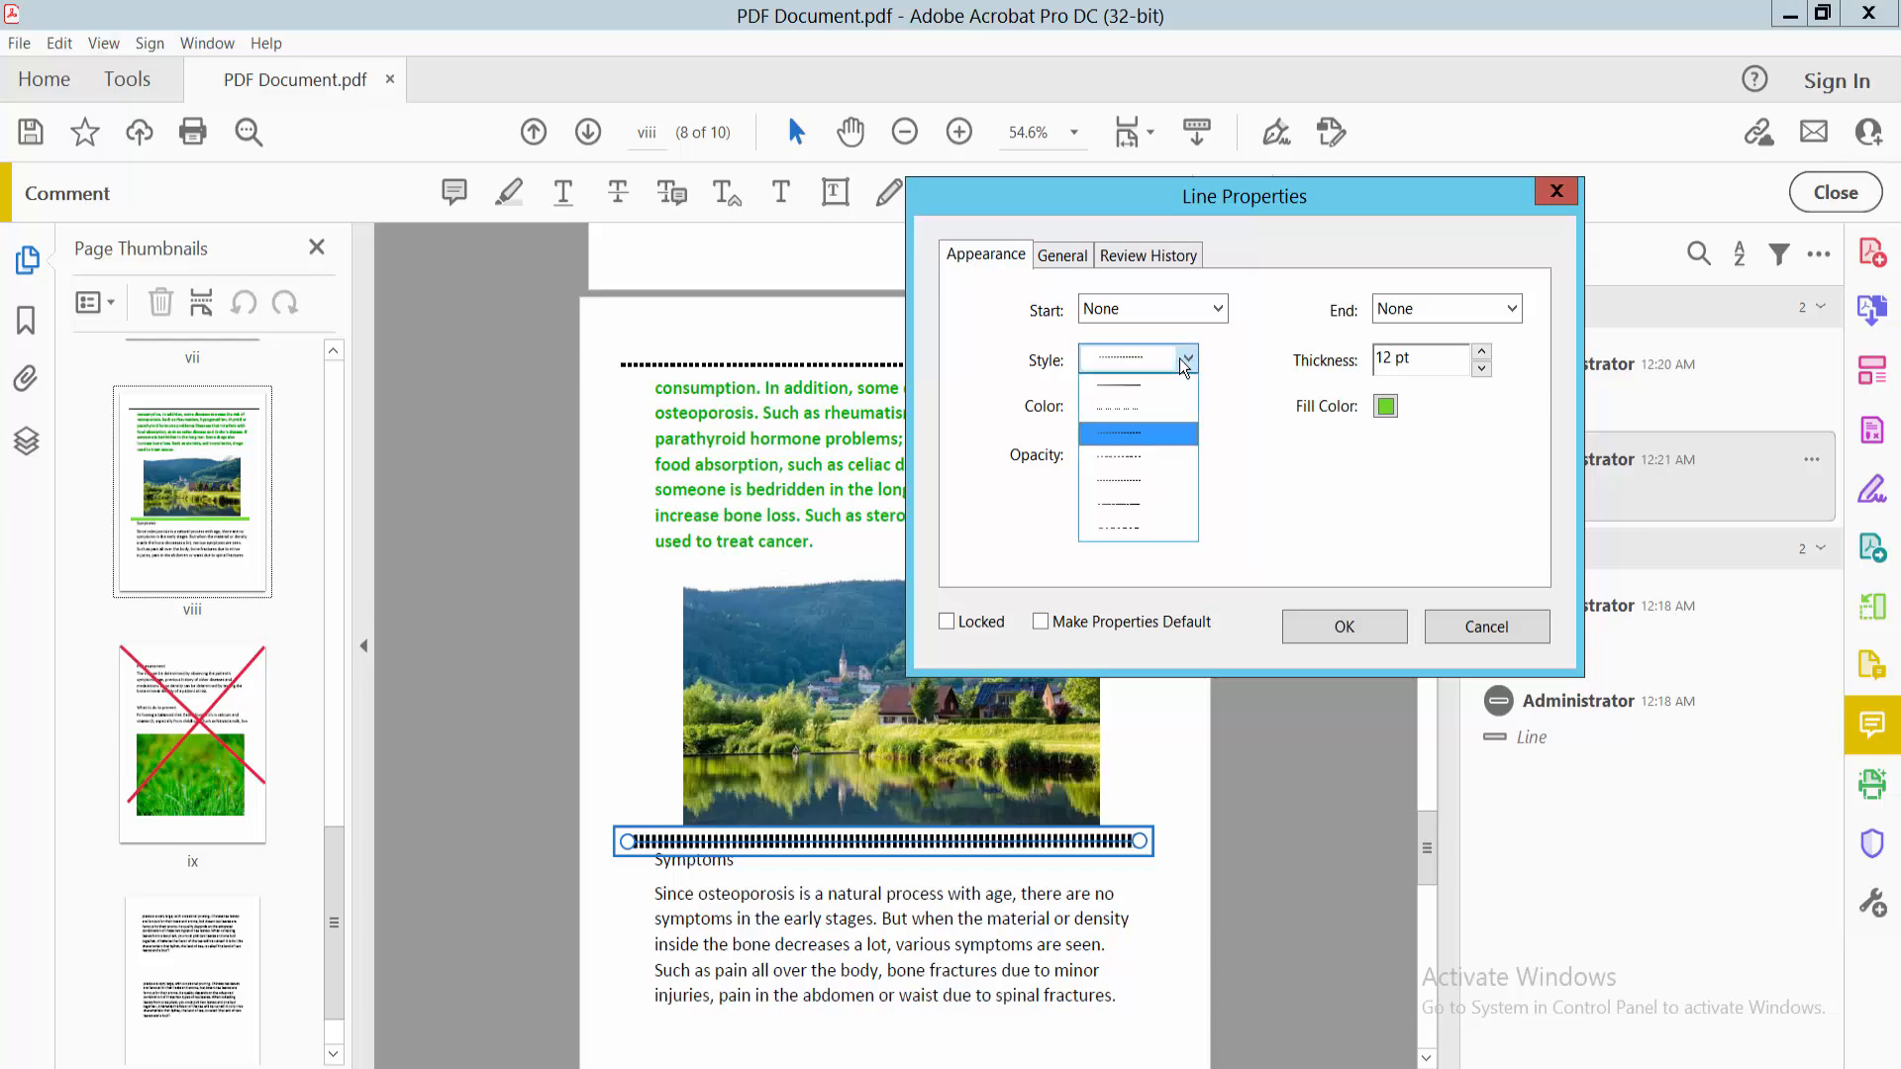
pyautogui.click(1479, 368)
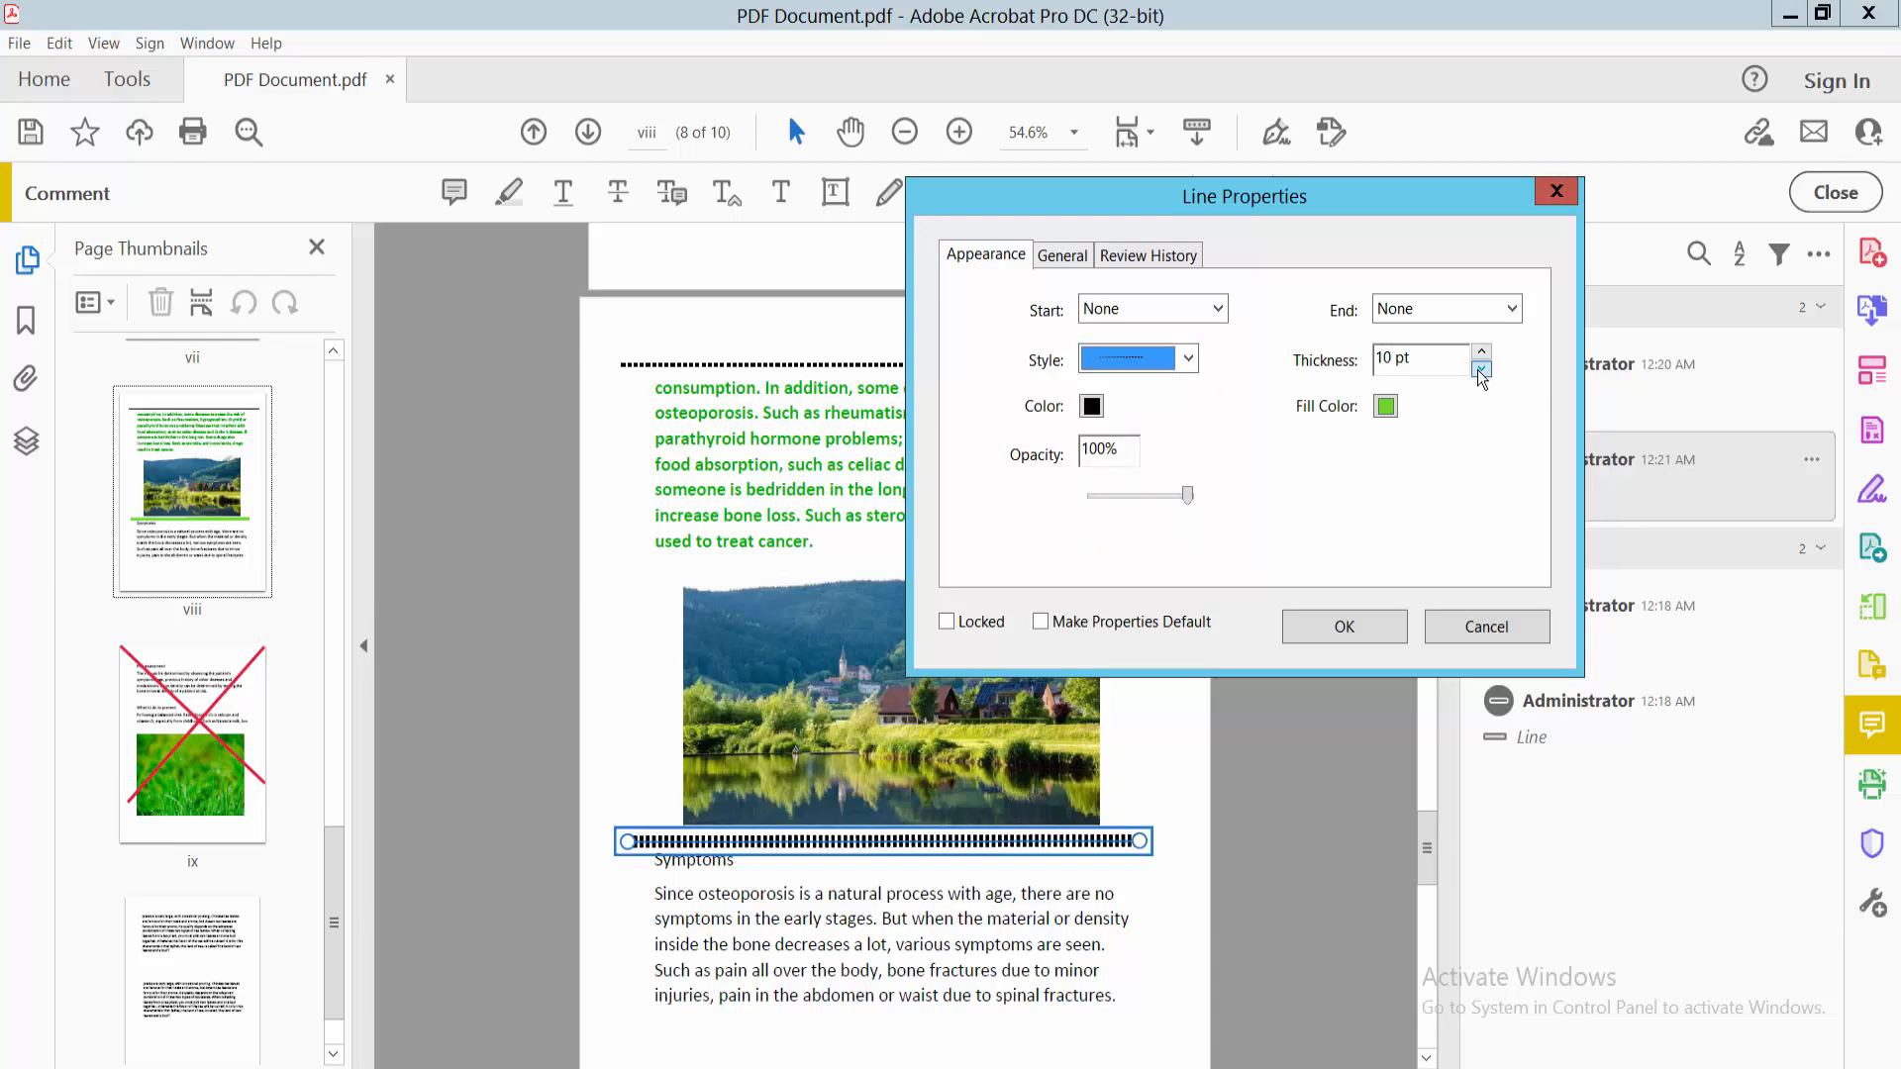
pyautogui.click(1481, 367)
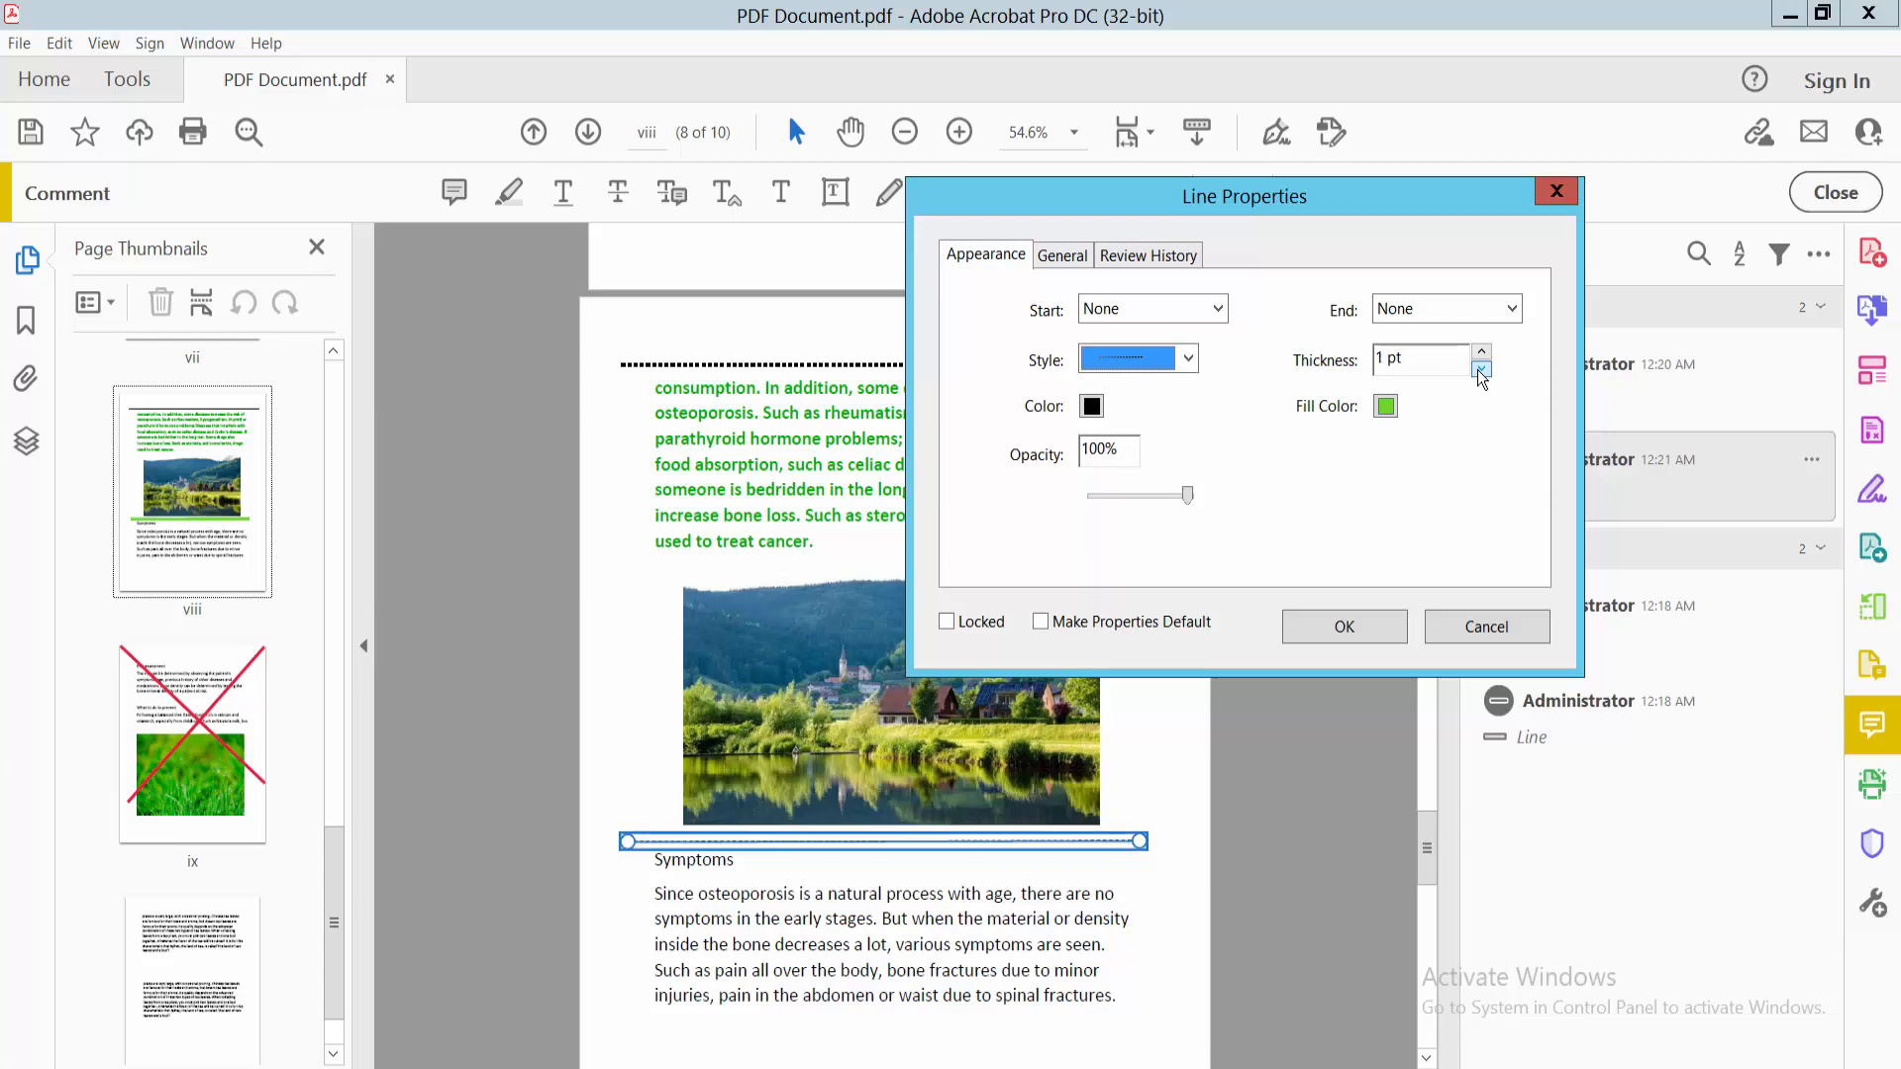
pyautogui.click(1341, 627)
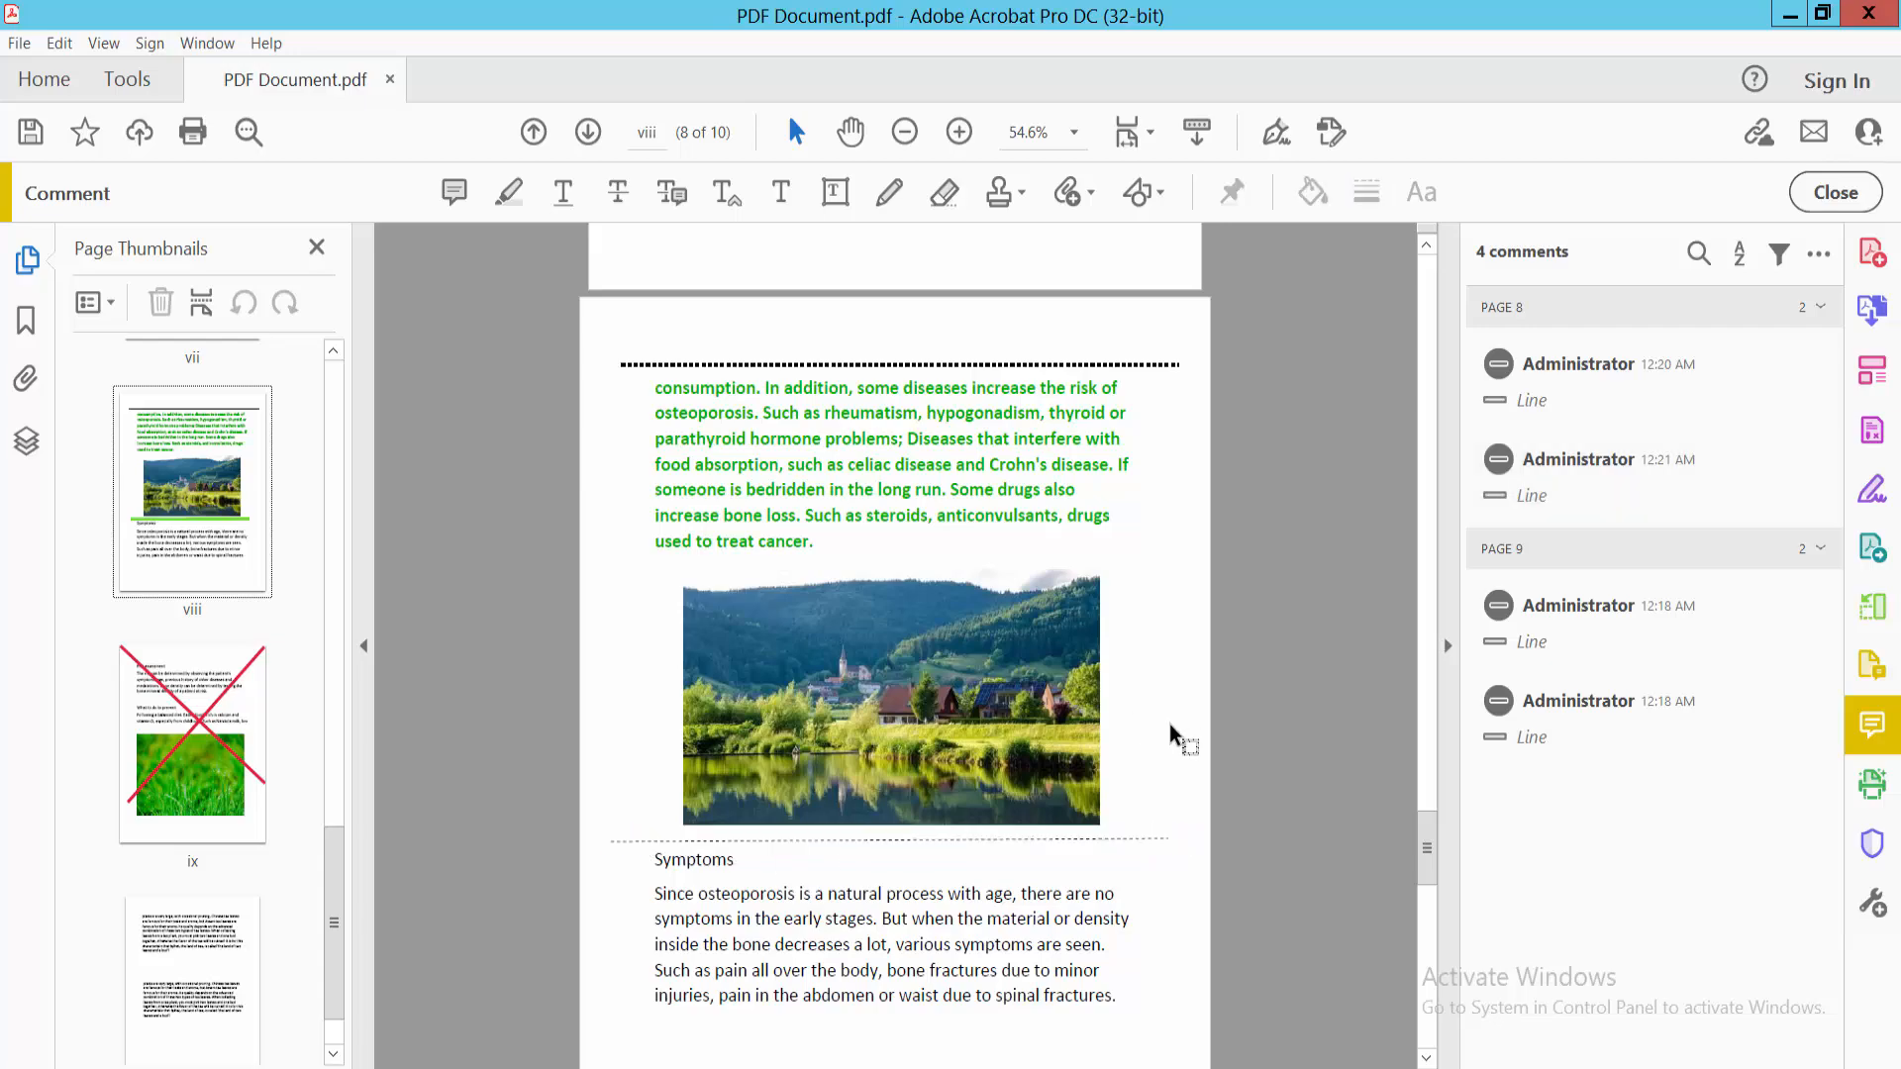
# - Deselect the line and bring up the File menu to save the PDF
pyautogui.click(897, 366)
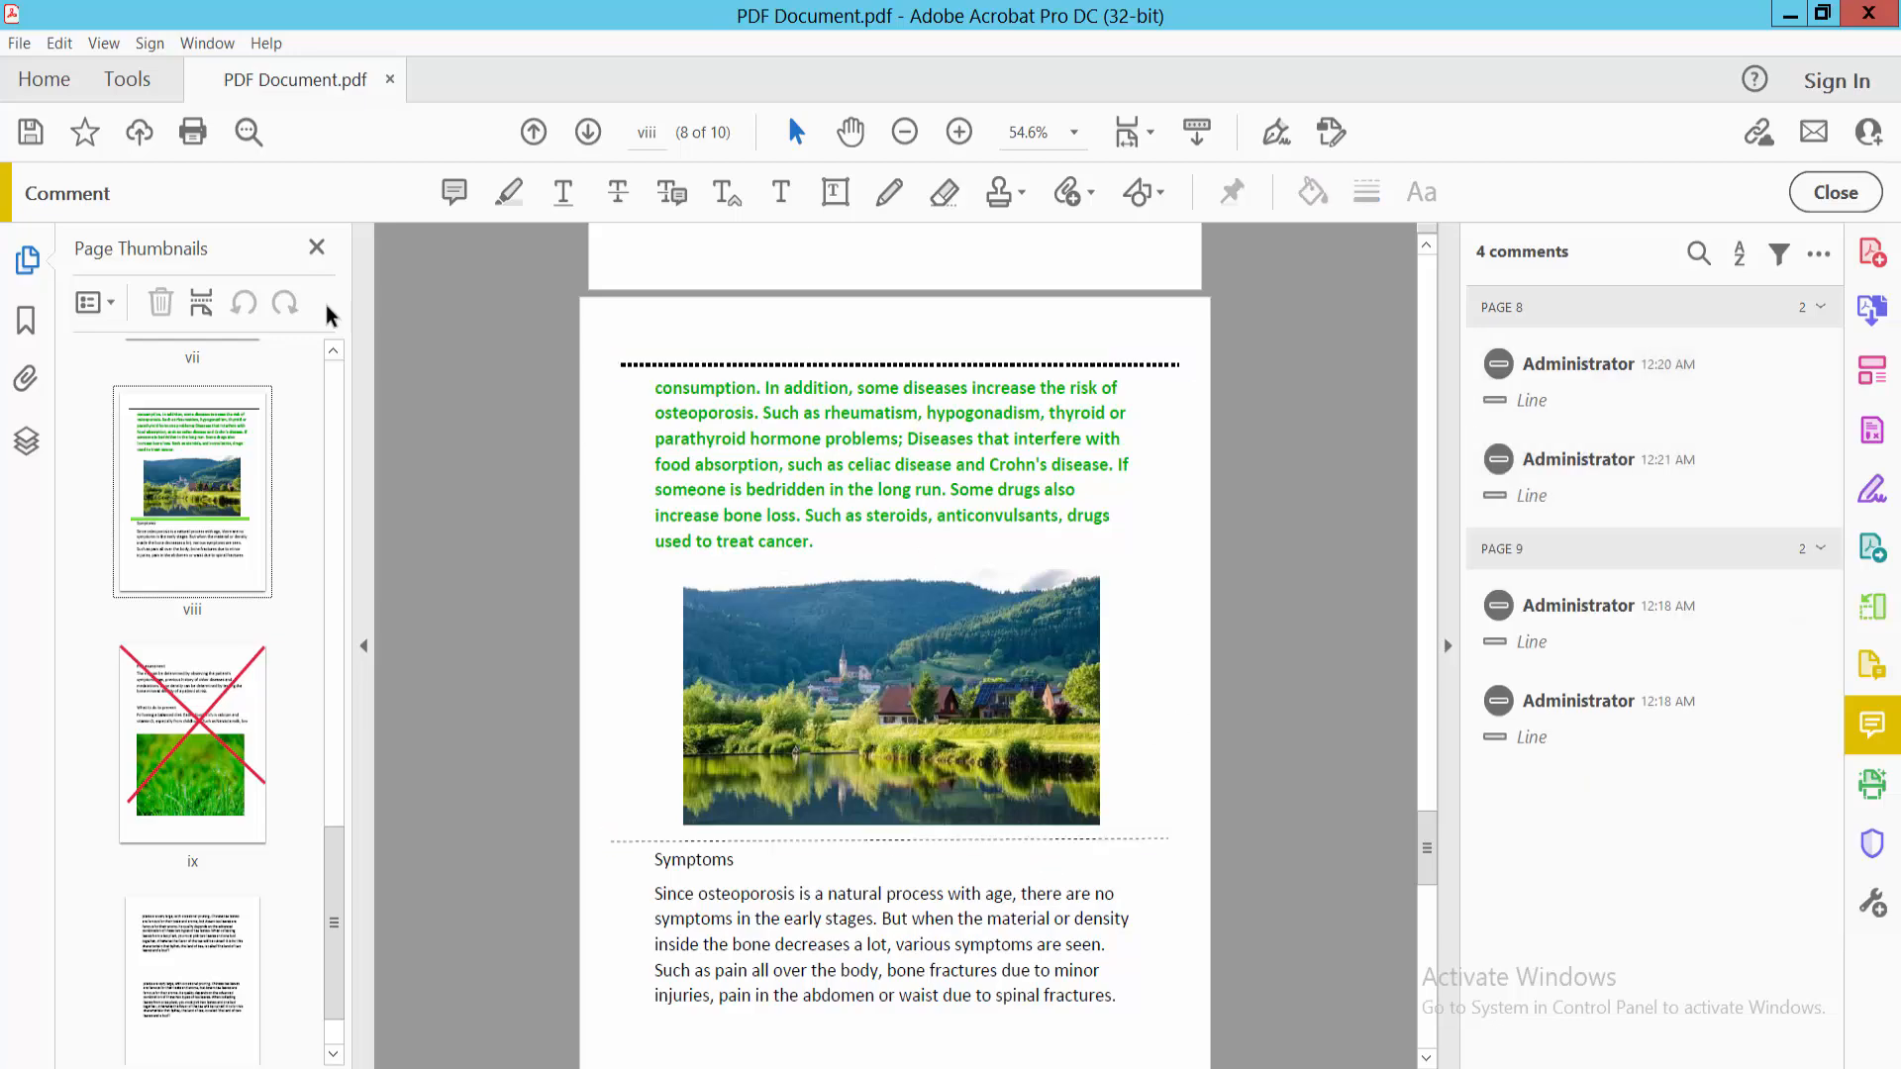
pyautogui.click(18, 43)
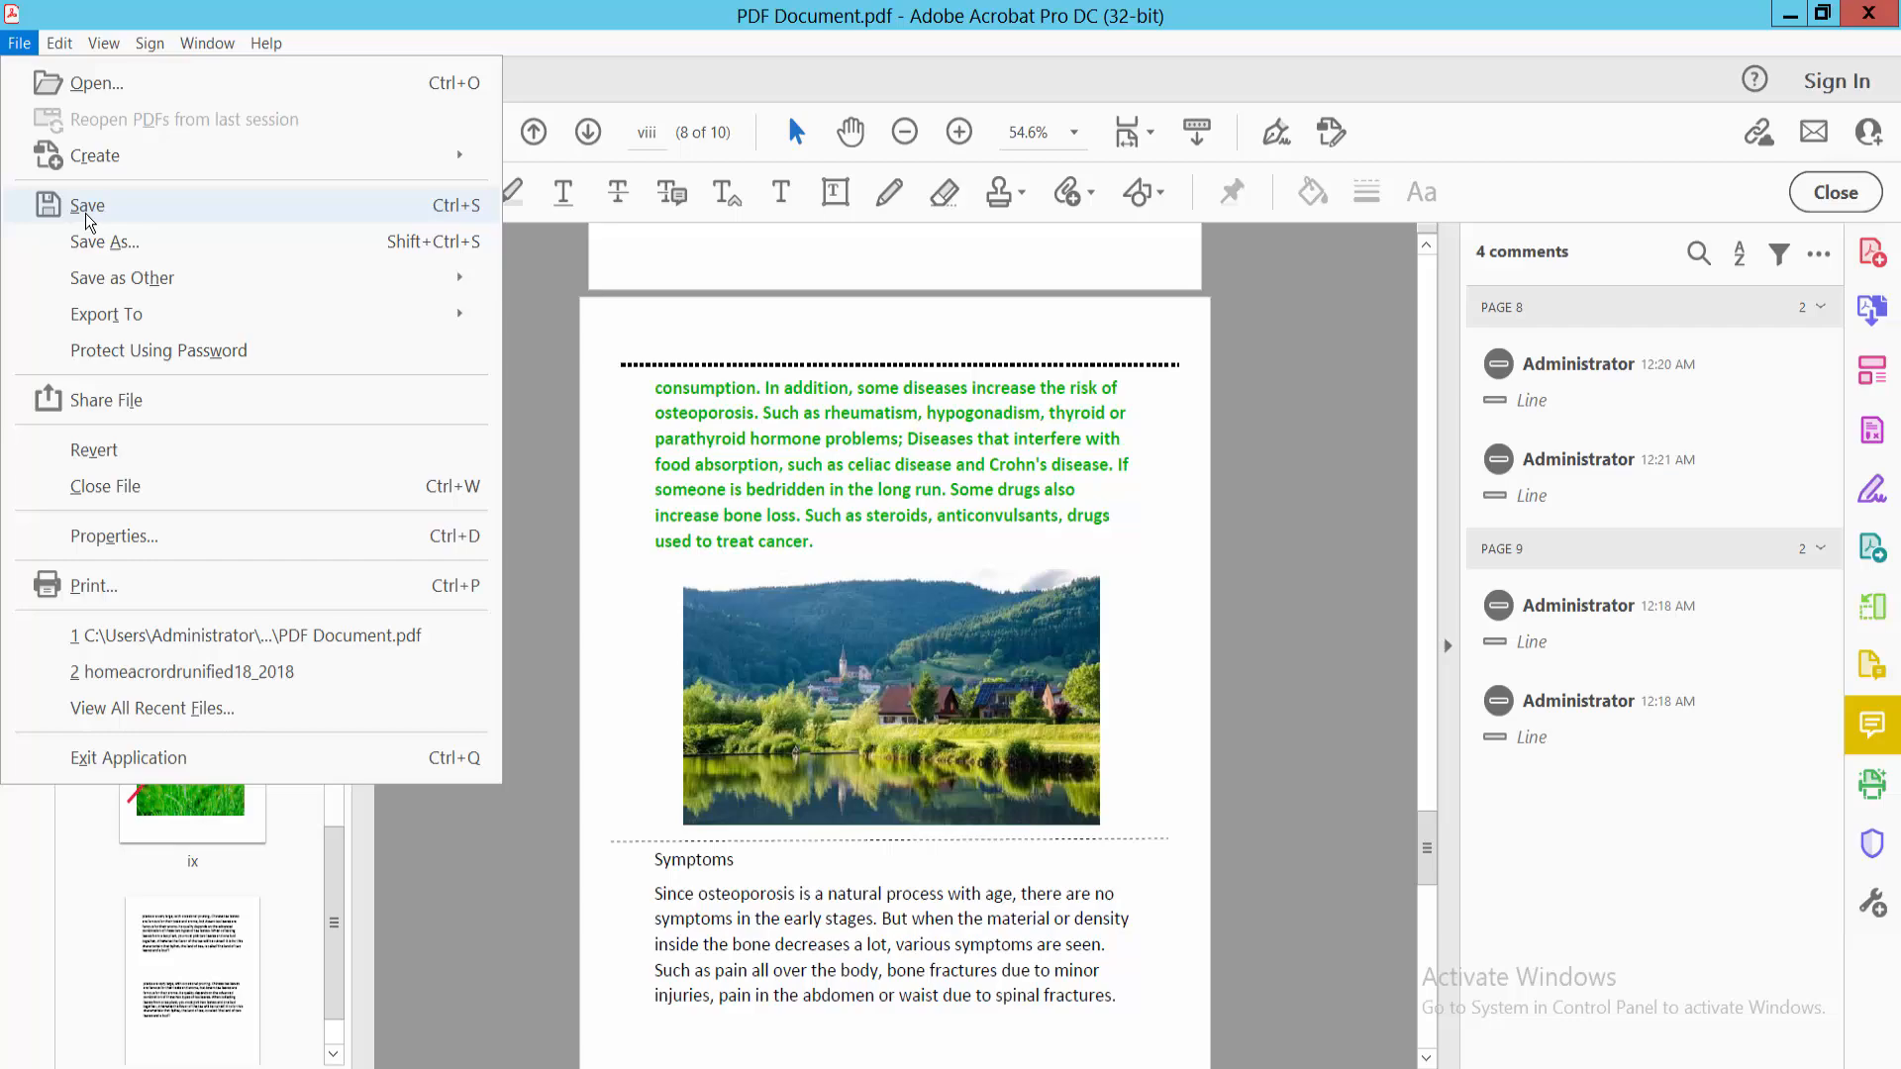
pyautogui.moveTo(1160, 734)
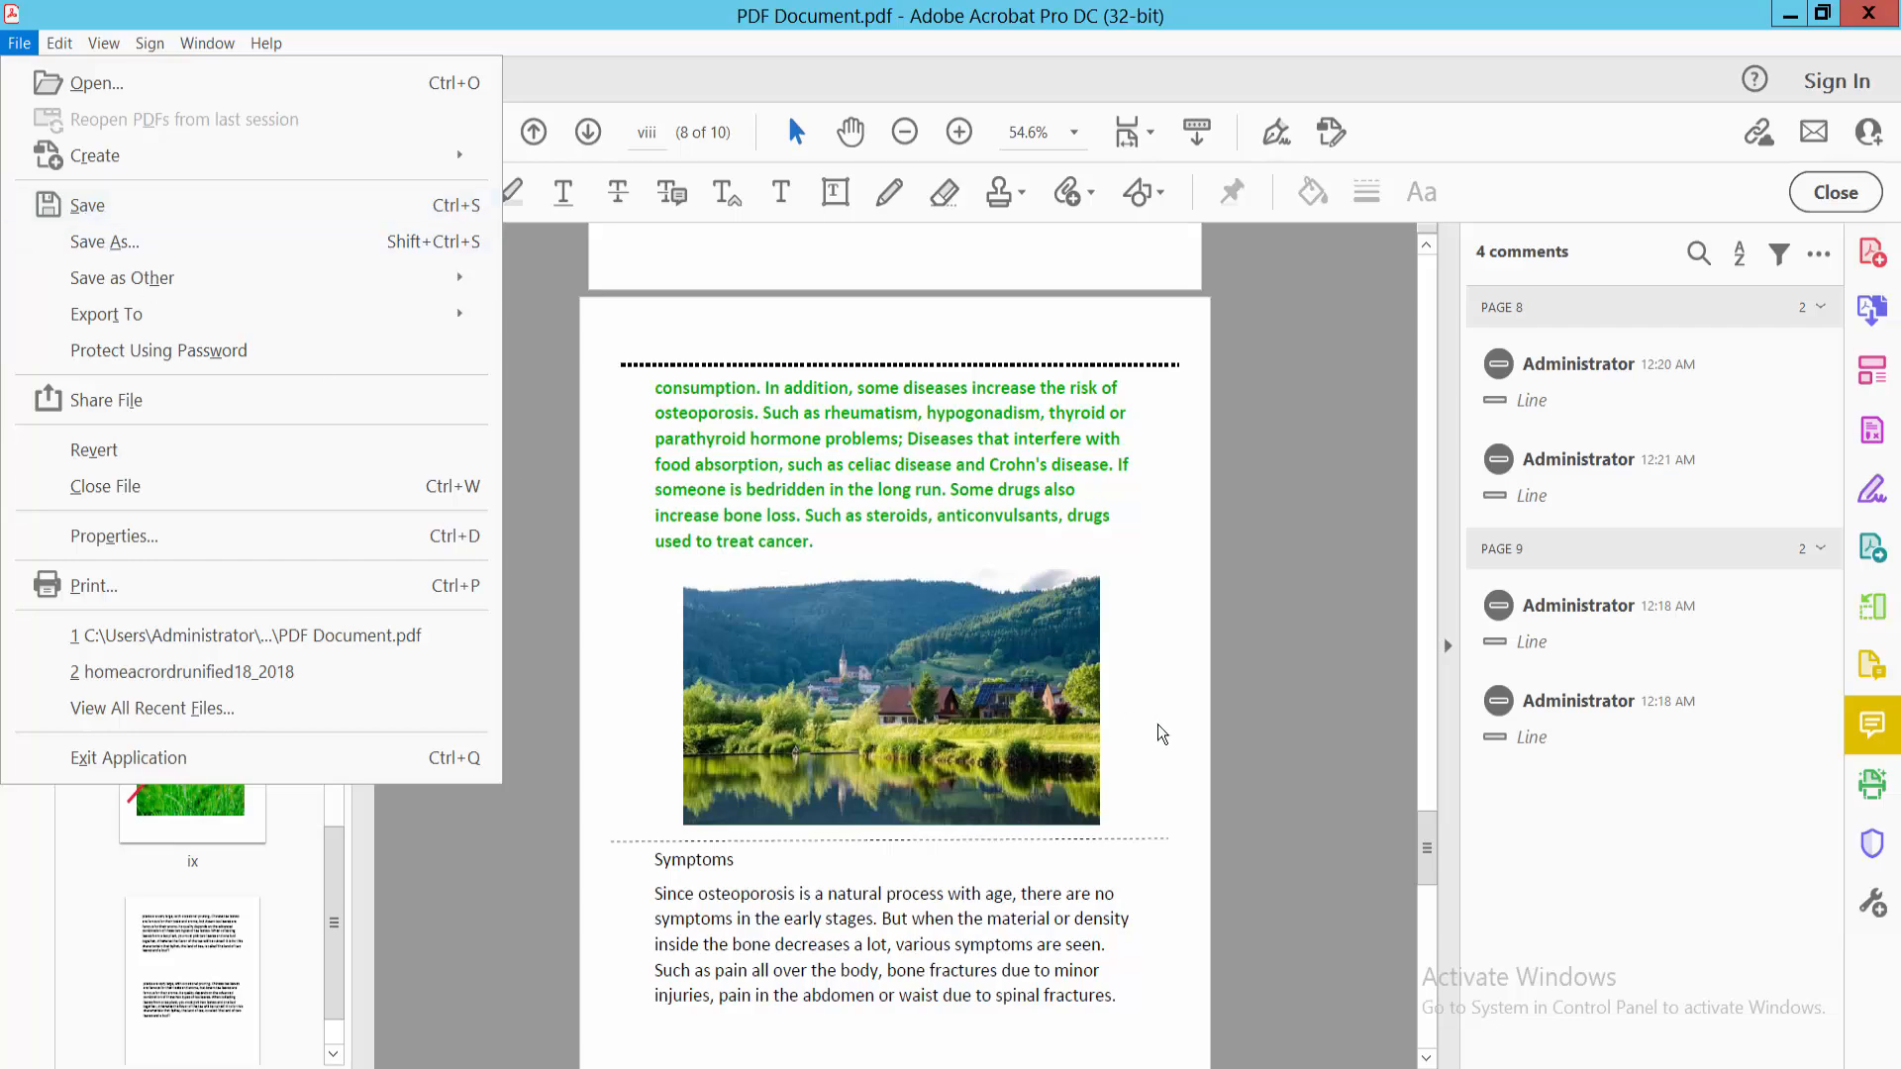